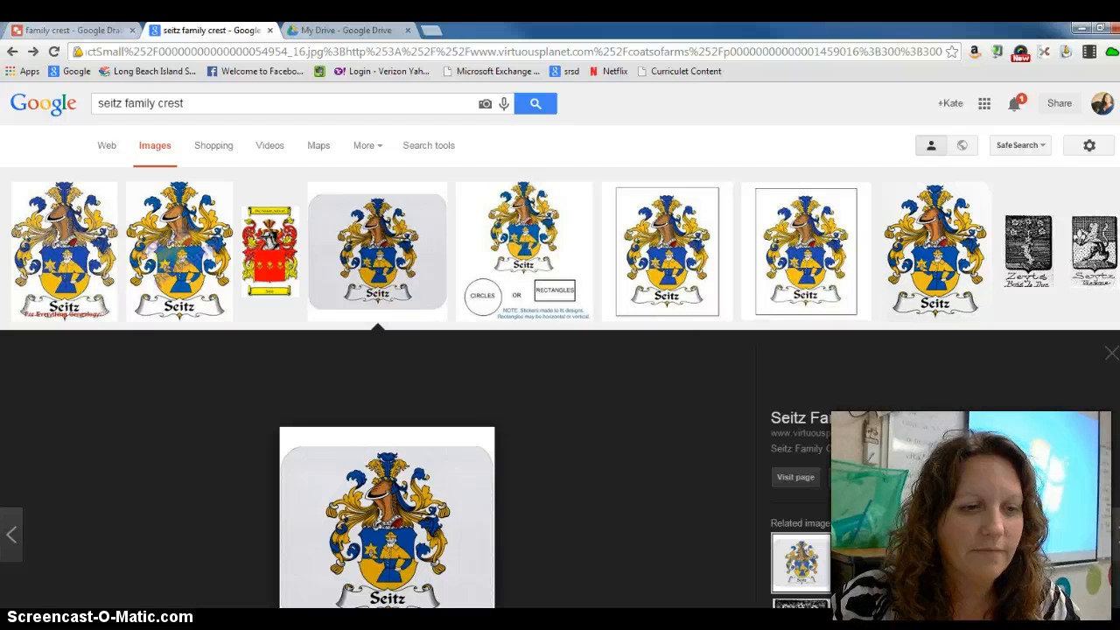
mouse_move(245, 107)
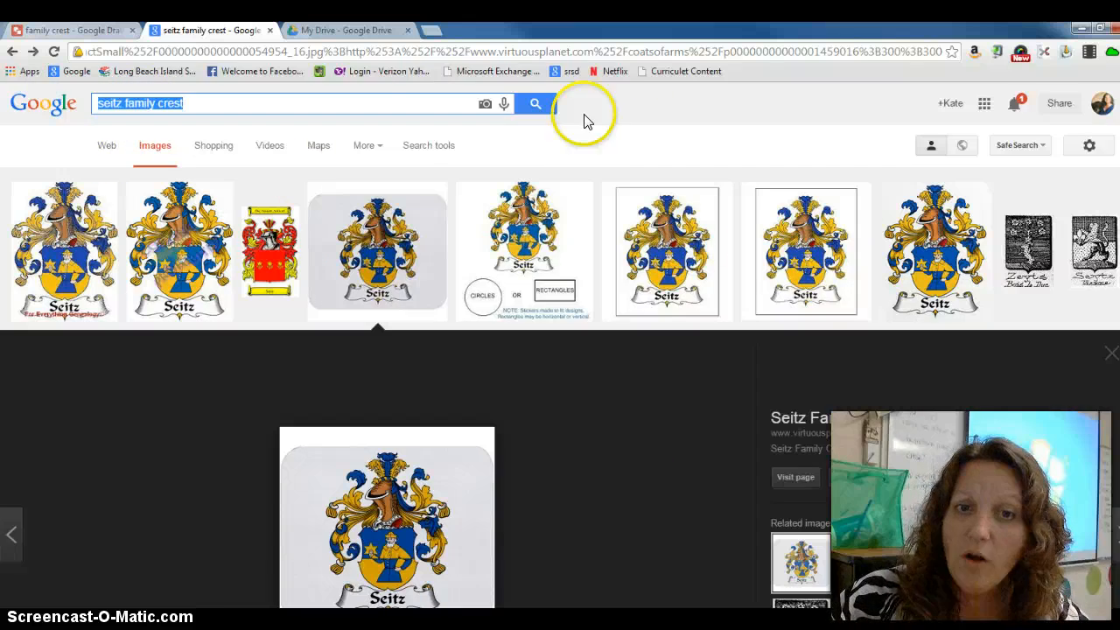
mouse_move(561, 437)
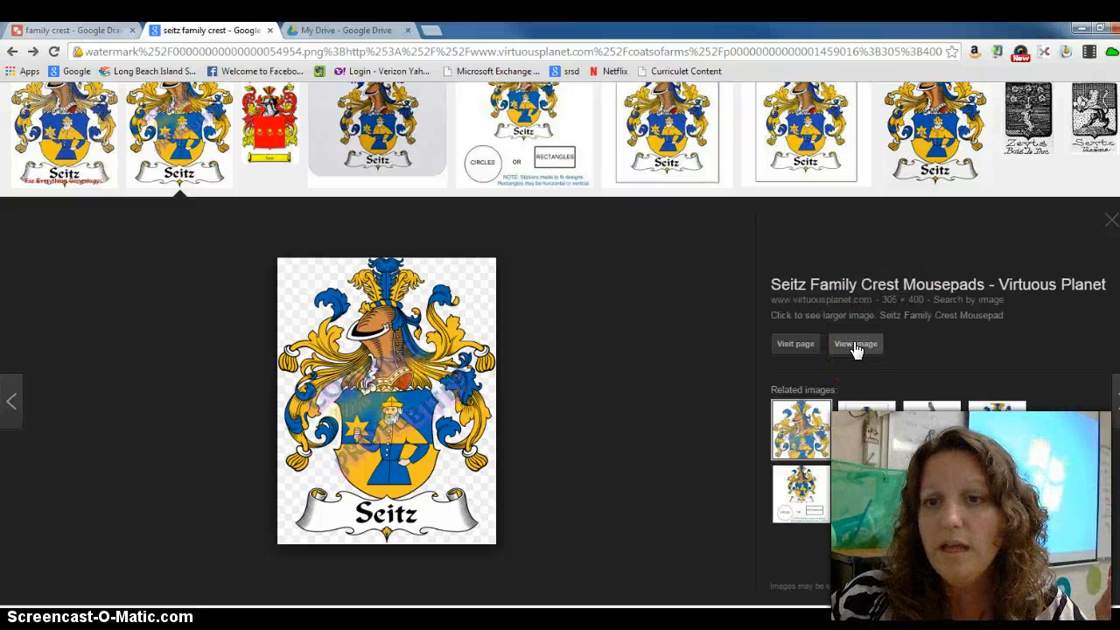
- View the Seitz crest image full-size on its own page from the Google Images results
left_click(854, 343)
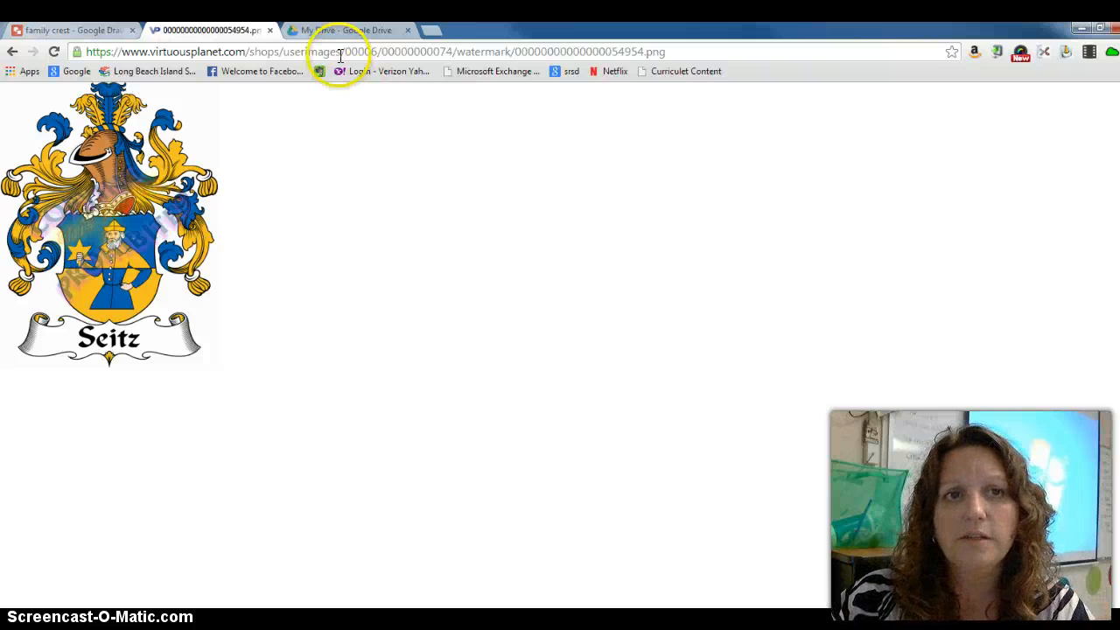
- Copy the crest image's web address from the address bar and switch to the Google Drive tab
left_click(340, 49)
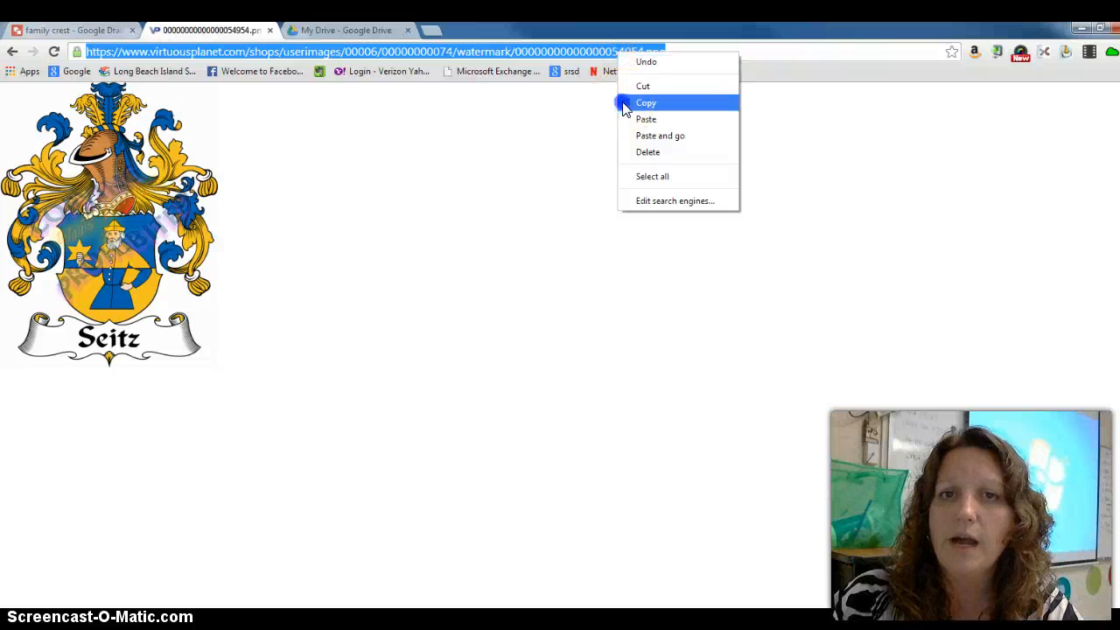
left_click(646, 101)
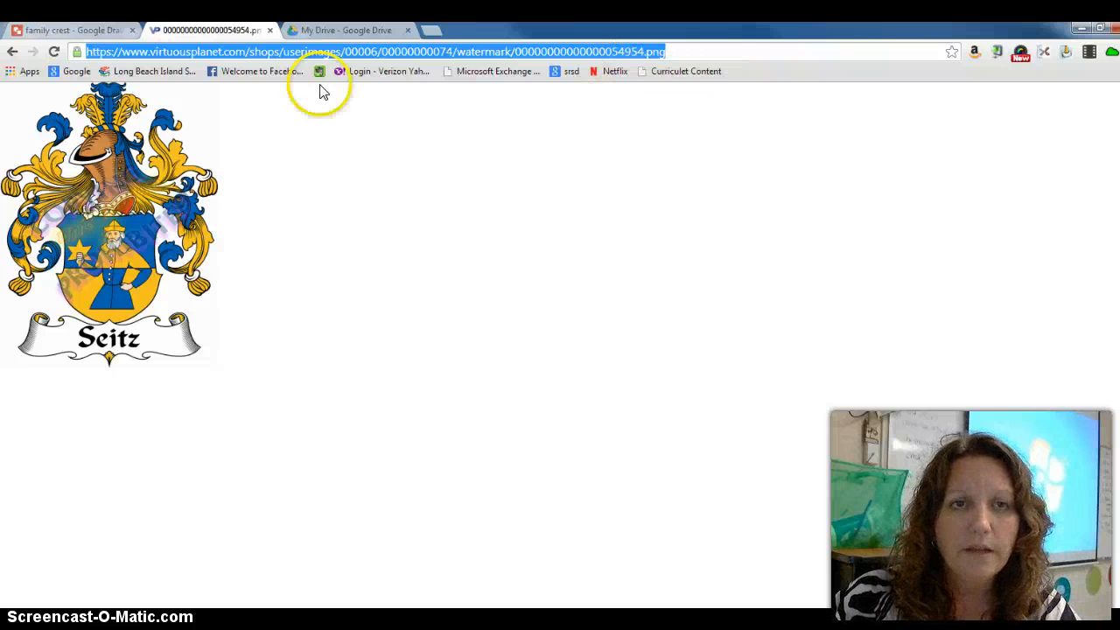
left_click(346, 30)
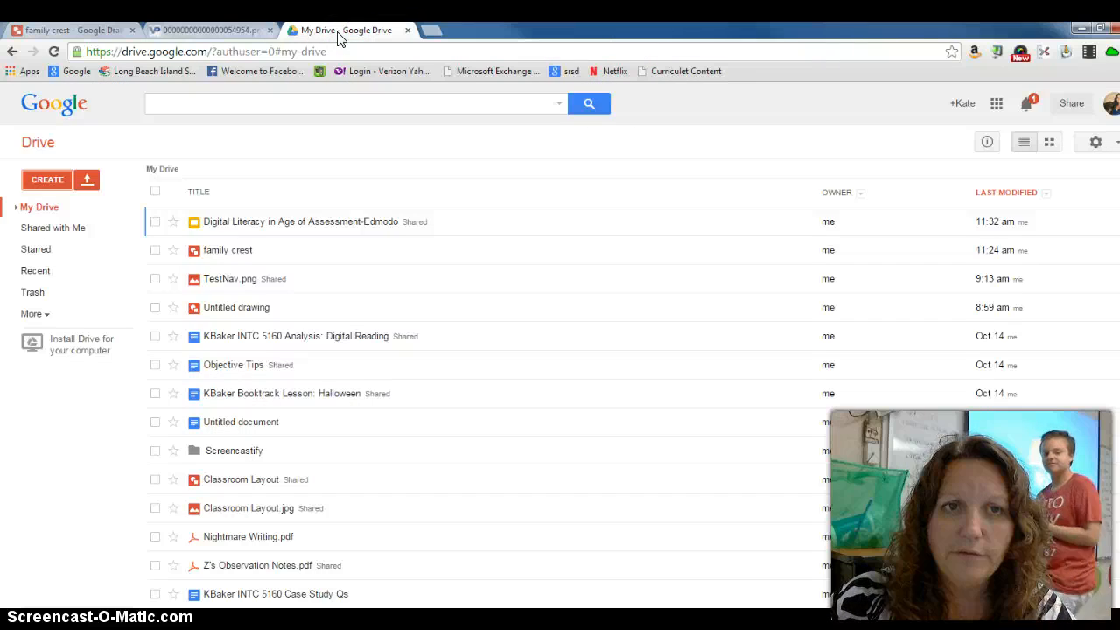
- Create a new blank Drawing from the Drive Create menu
left_click(47, 178)
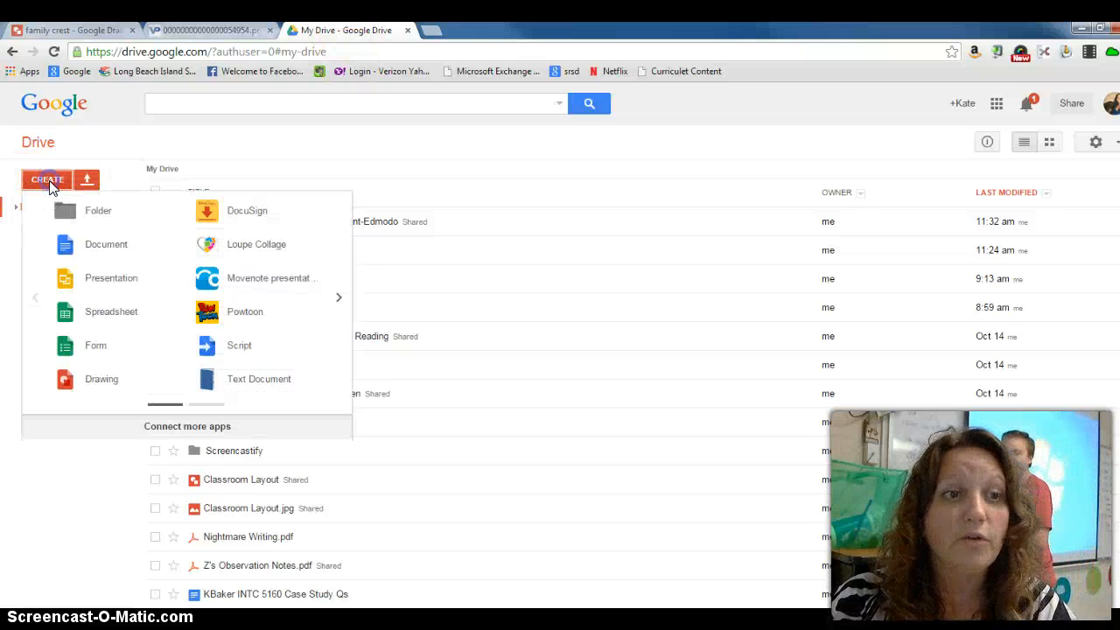
mouse_move(94, 399)
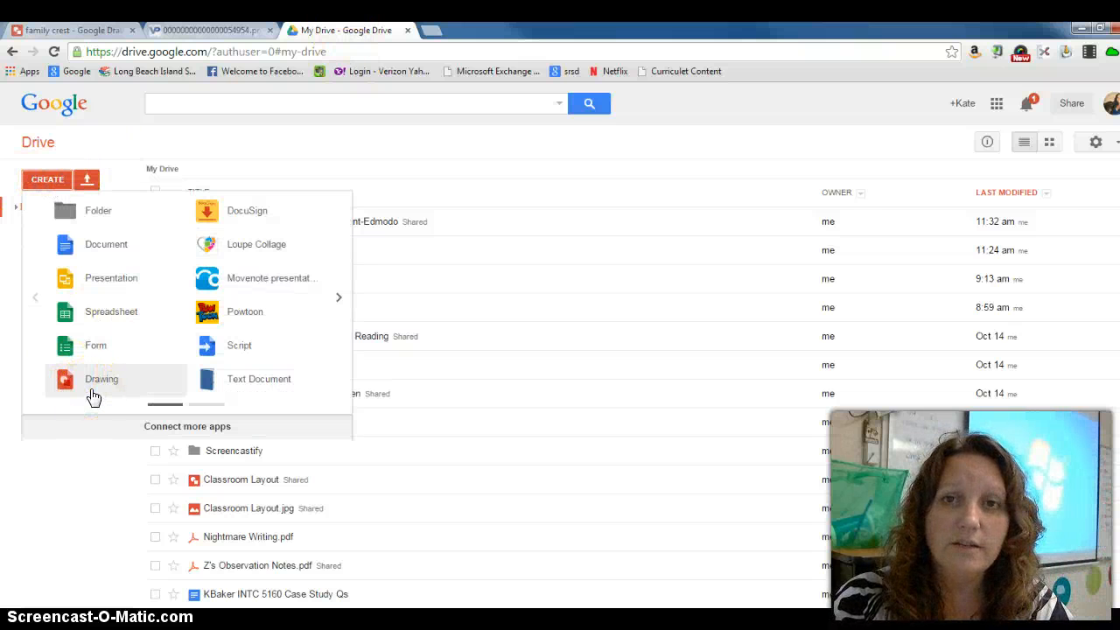
mouse_move(98, 35)
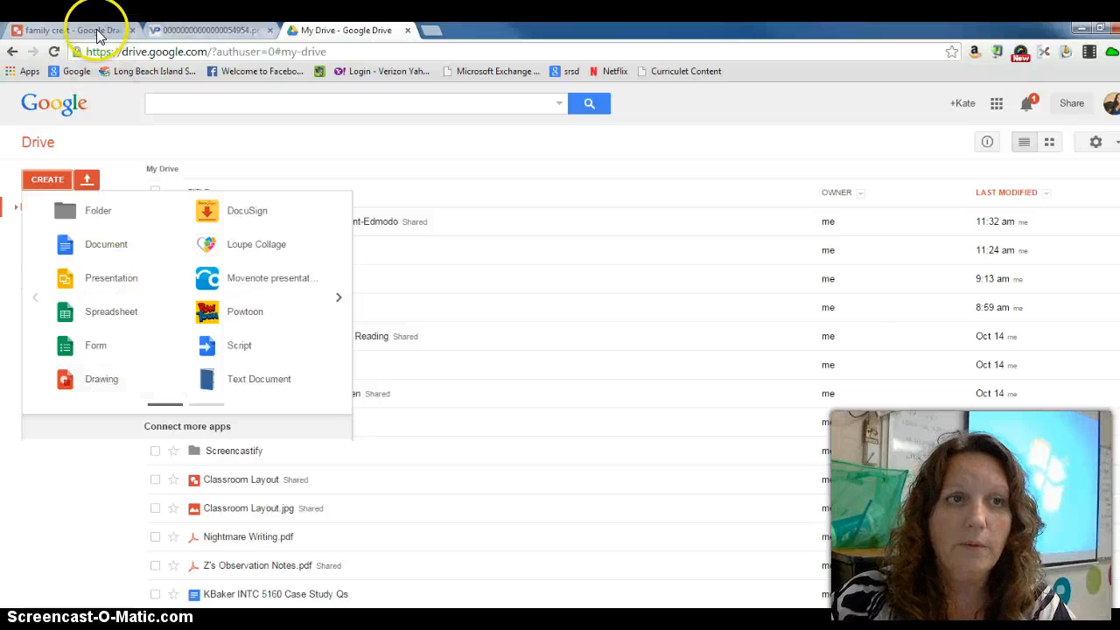
left_click(102, 380)
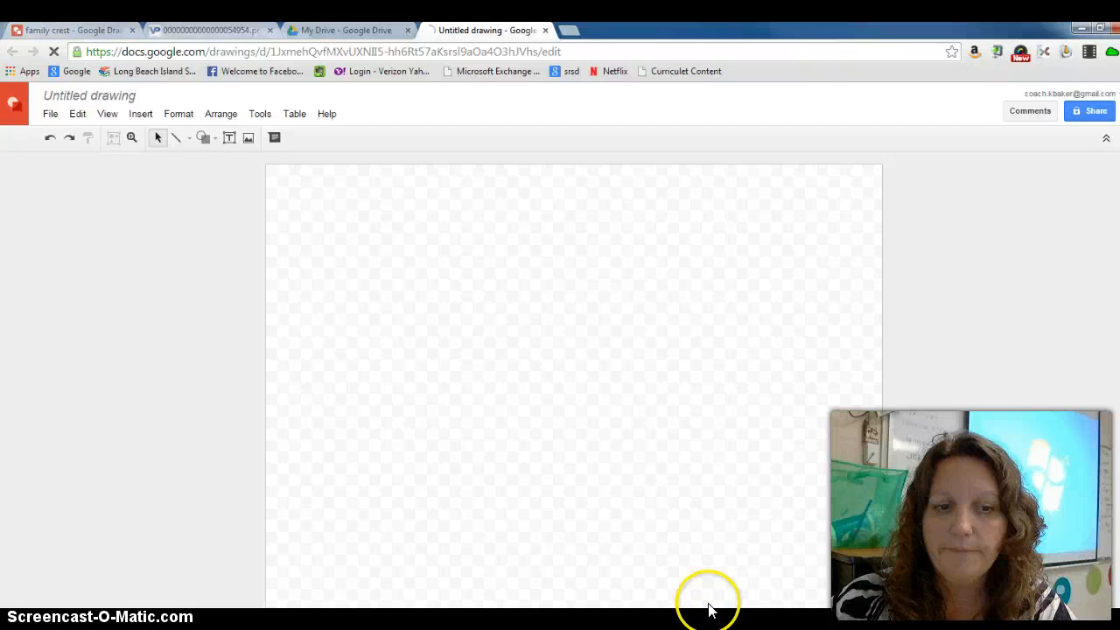
- Rename the untitled drawing to 'Family Crest'
left_click(81, 98)
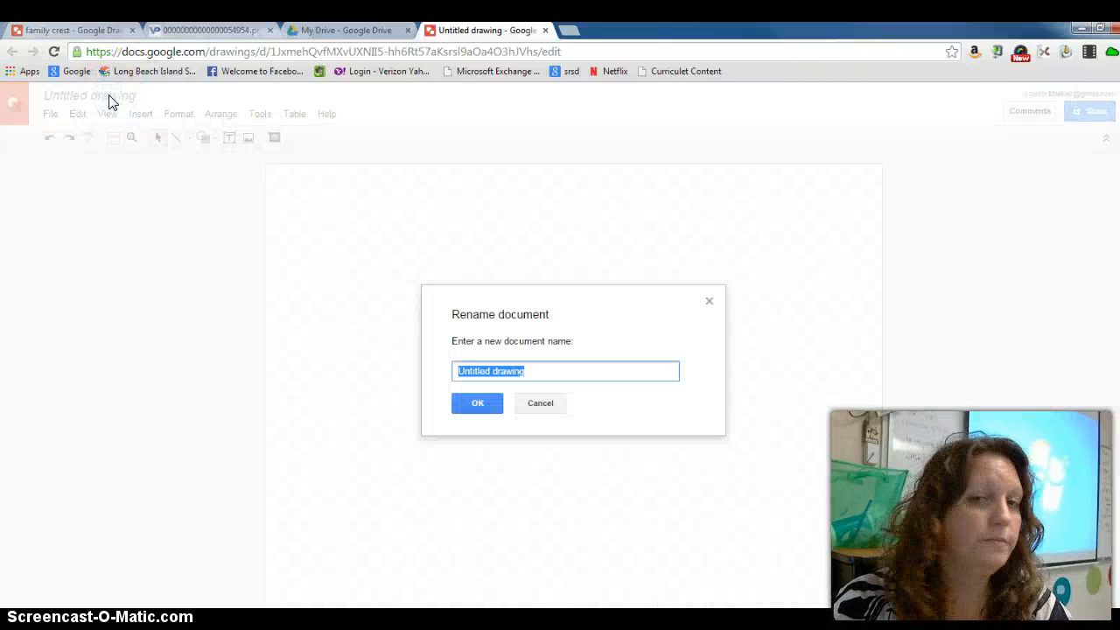
type("Family Crest")
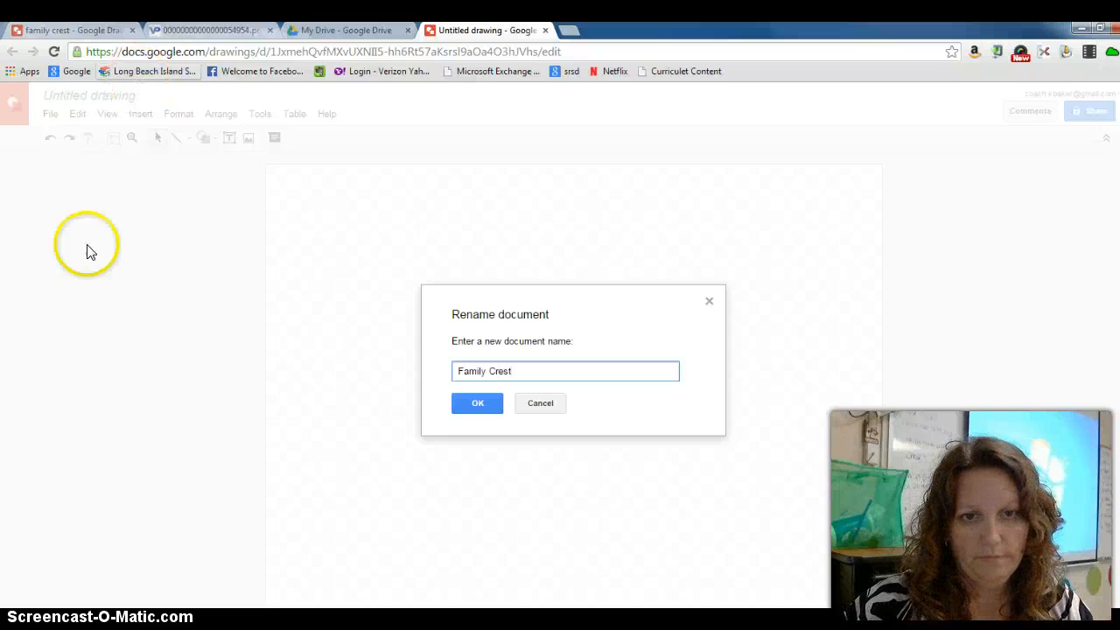
left_click(476, 403)
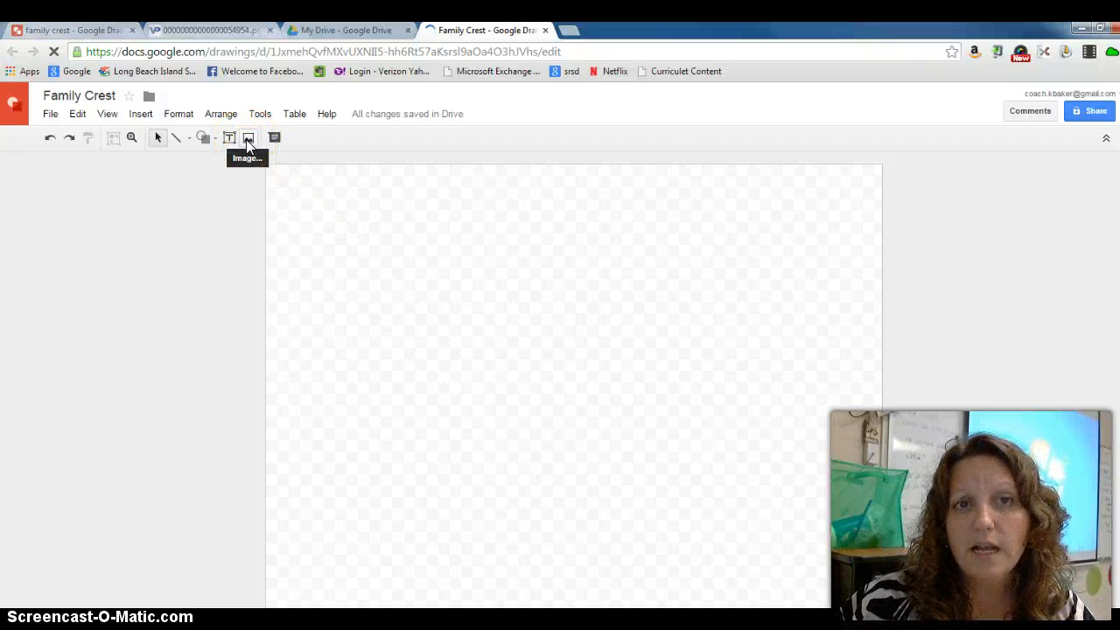
- Insert the Seitz crest image by URL using the pasted virtuousplanet.com address
left_click(140, 114)
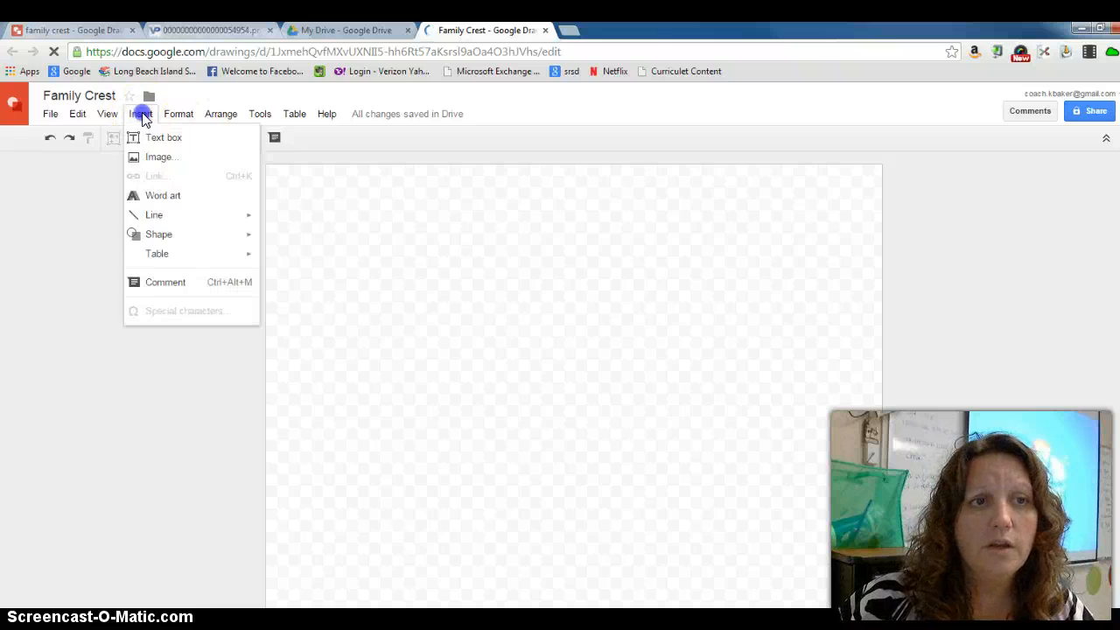
left_click(162, 157)
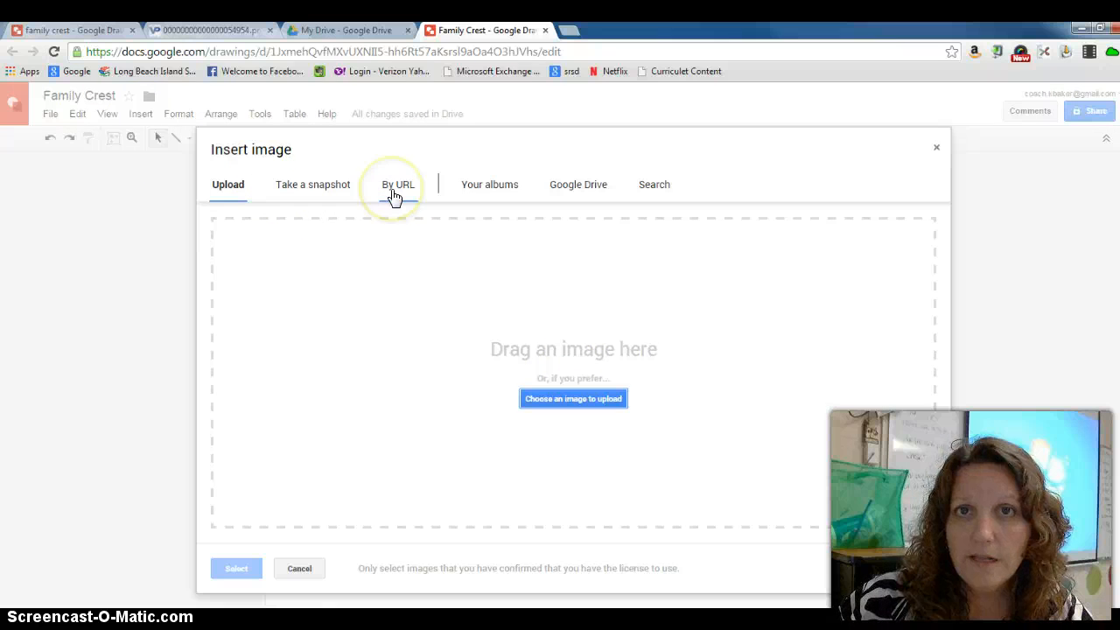
left_click(399, 184)
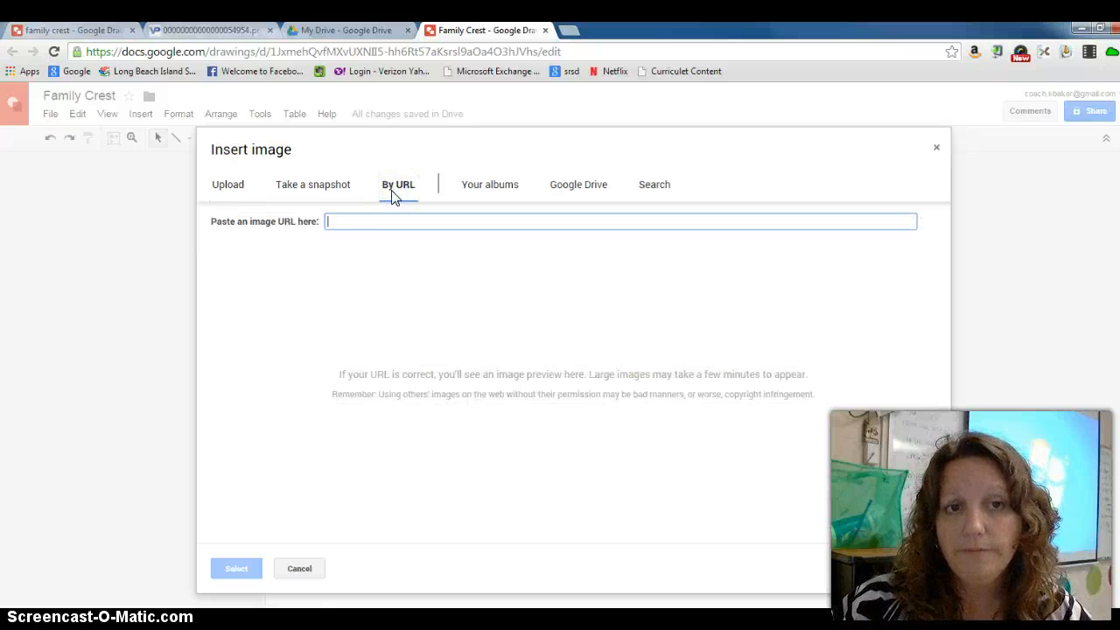
type("https://www.virtuousplanet.com/shop/userimages/00006/00000000074/watermark/00000000000000054954.png")
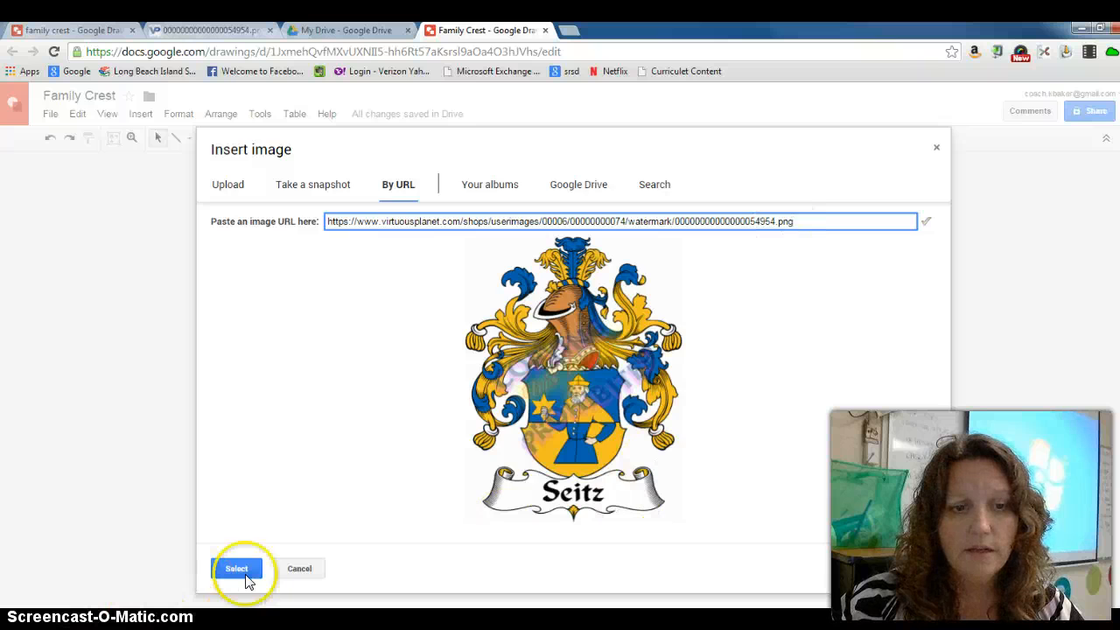
left_click(236, 568)
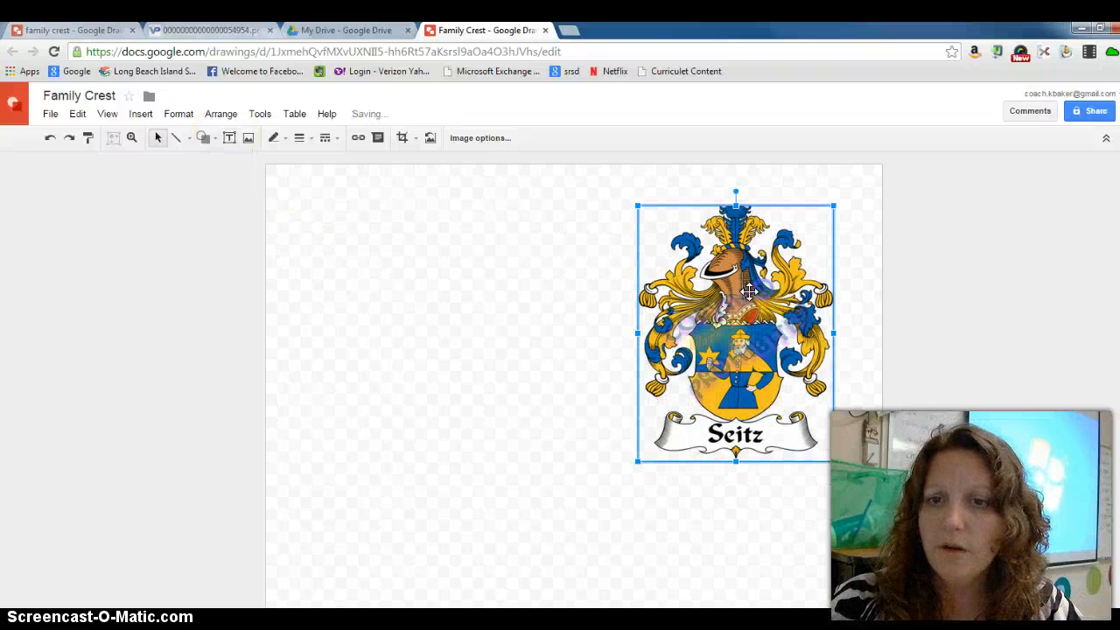
mouse_move(228, 138)
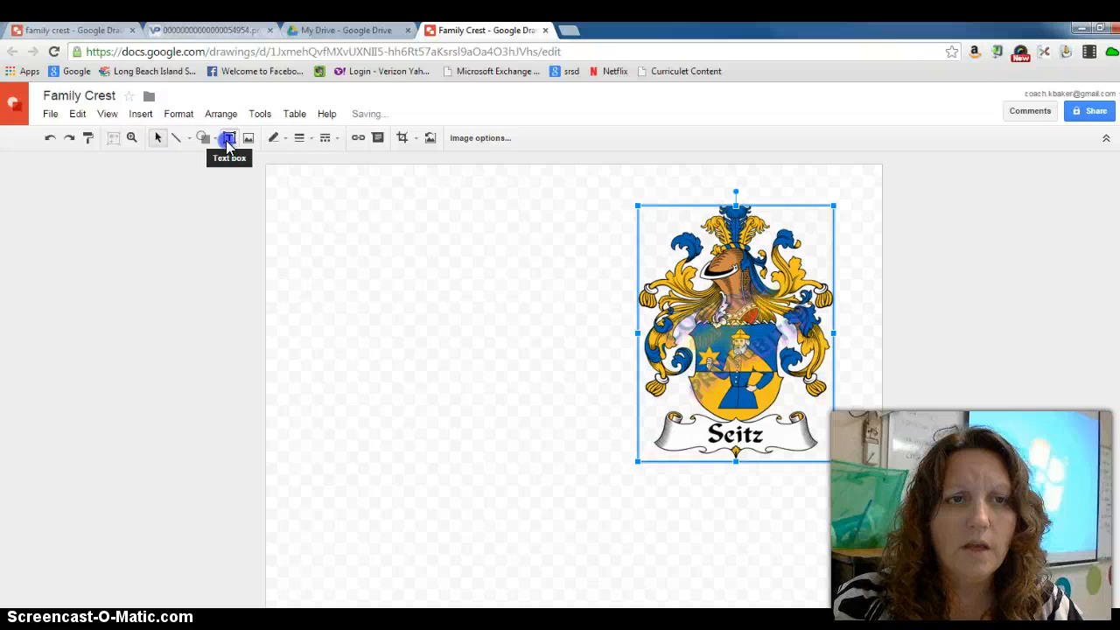
- Draw a text box at the top left beside the crest and fill it with placeholder text
left_click_drag(282, 189, 526, 308)
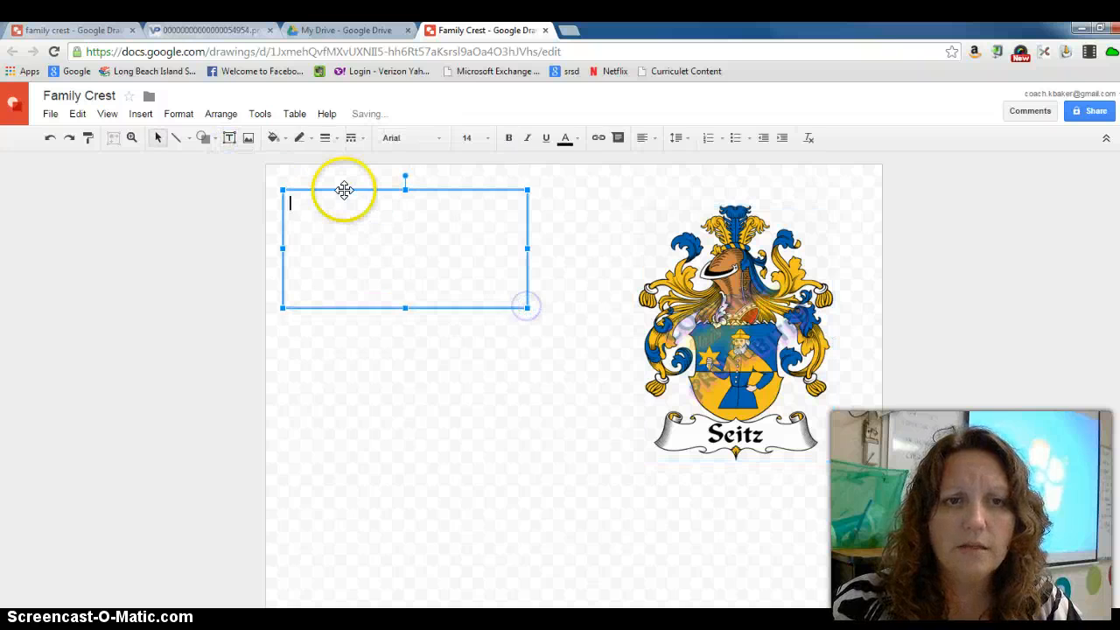
type("adguhvroghopfbrj")
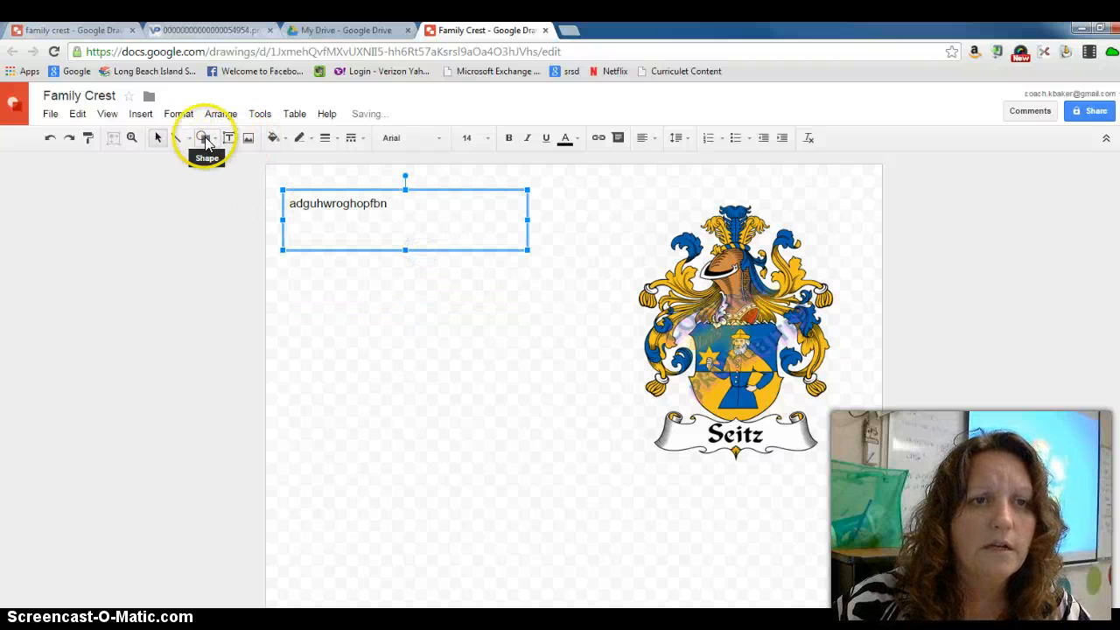
- Add a green-filled ribbon banner below the crest and delete the sample text box
left_click(205, 137)
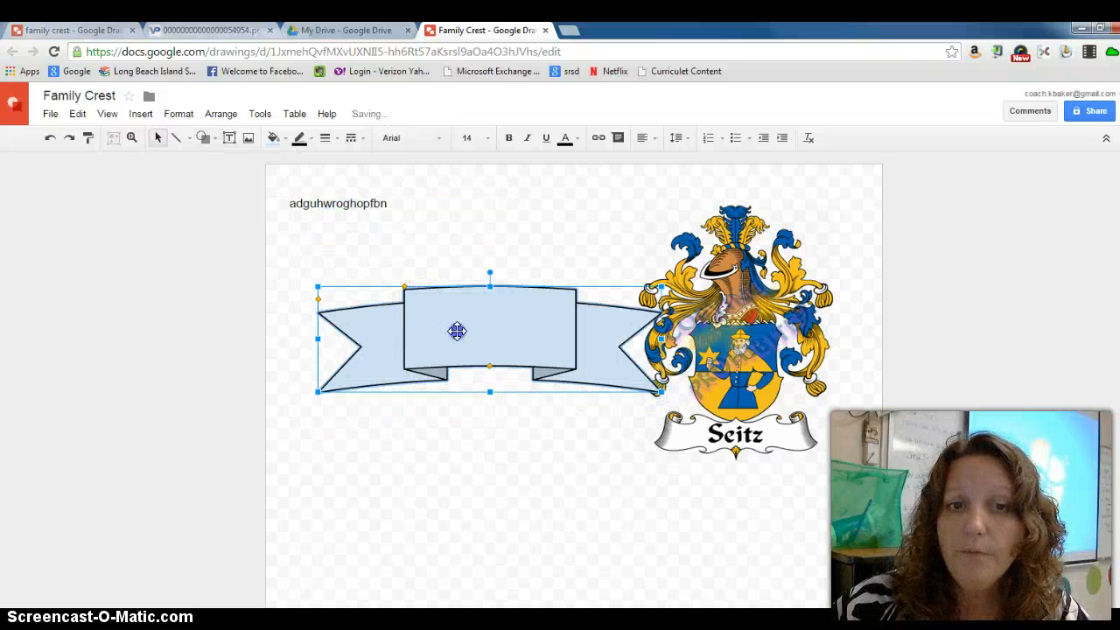
left_click(273, 136)
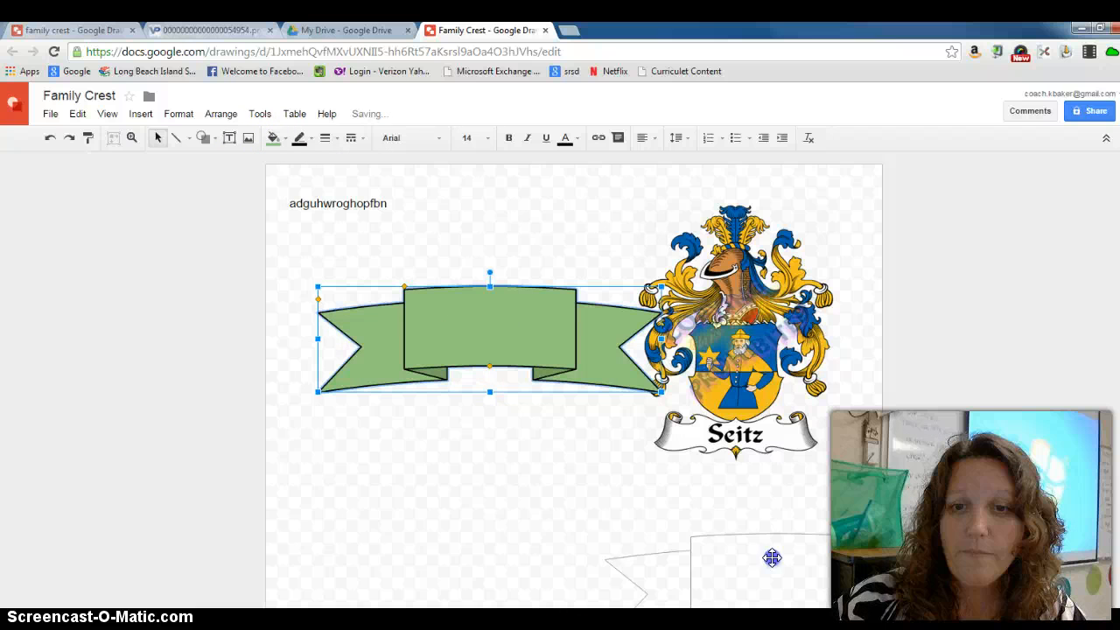
left_click_drag(490, 340, 672, 515)
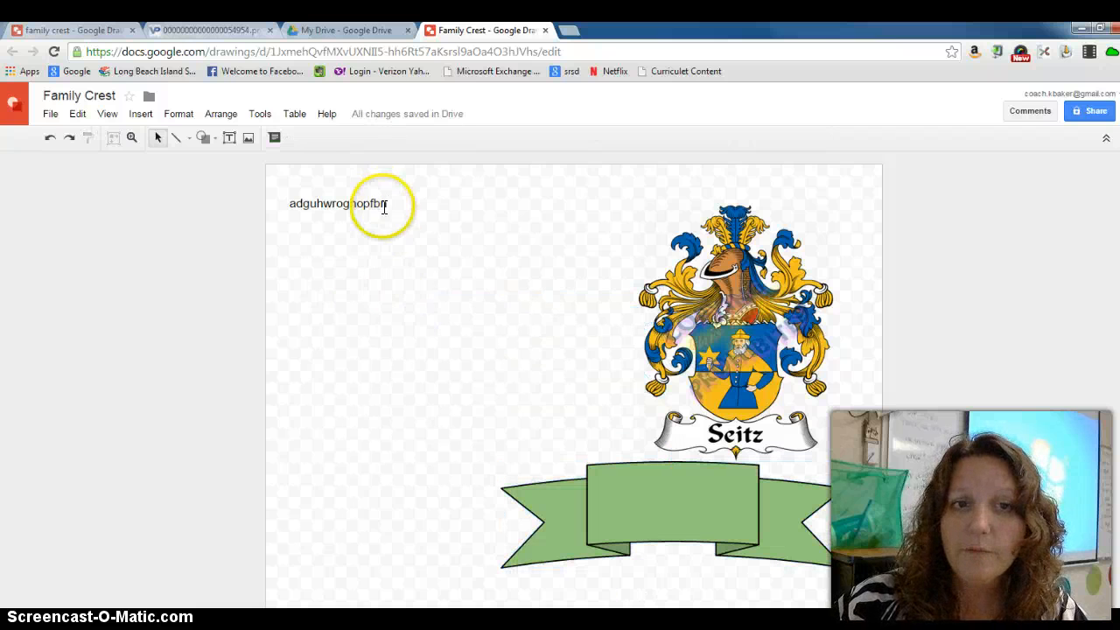
right_click(406, 199)
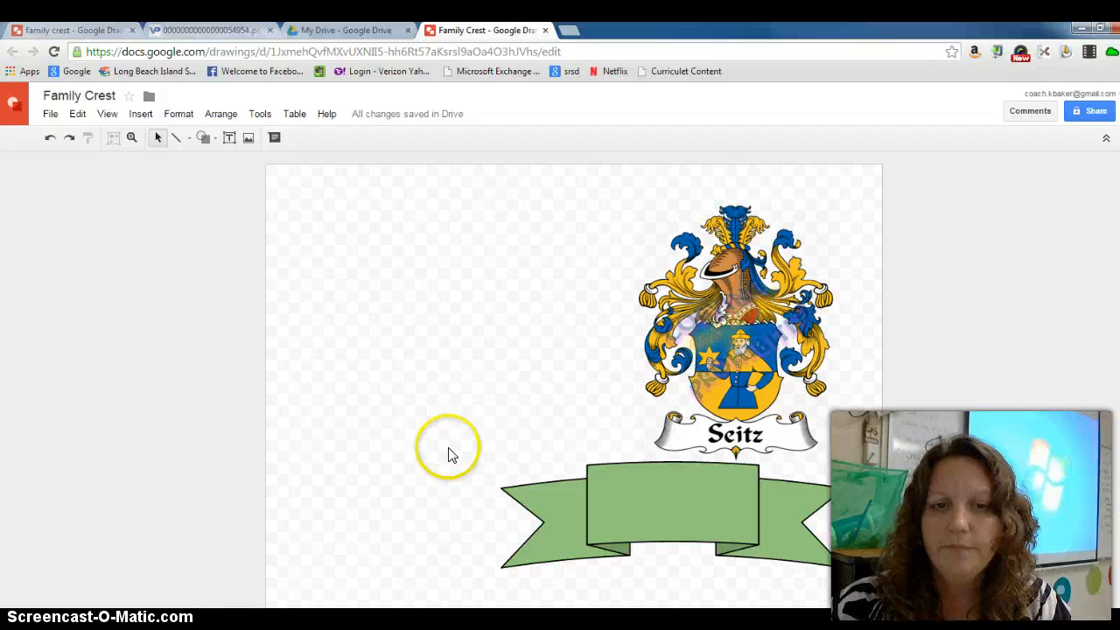
mouse_move(486, 312)
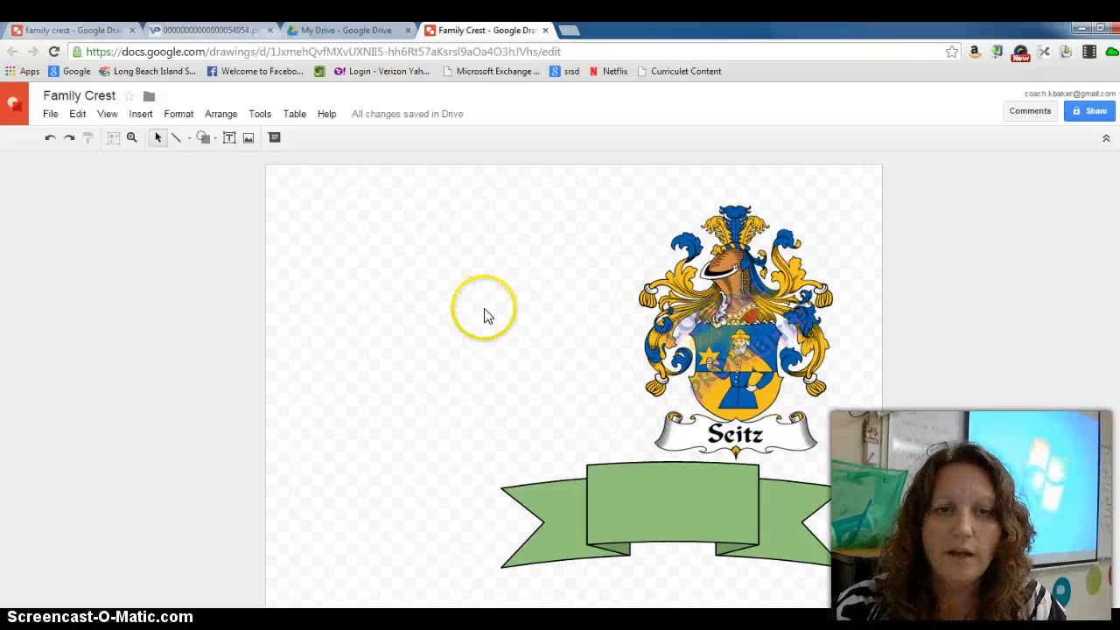
- Set the drawing's page background to a light orange colour via the canvas context menu
right_click(489, 315)
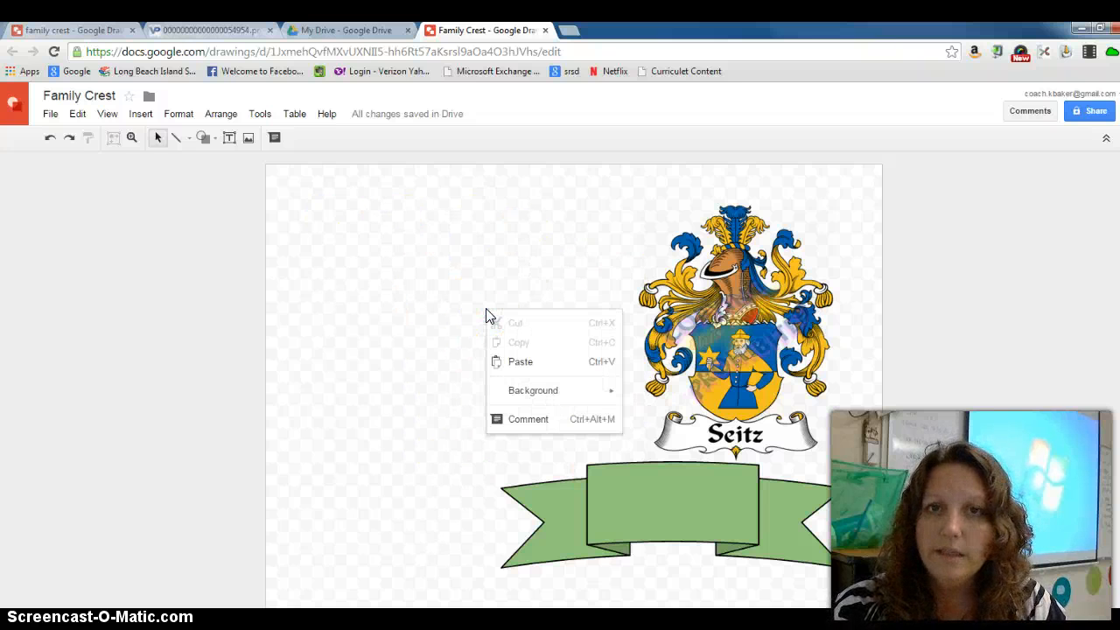
left_click(532, 390)
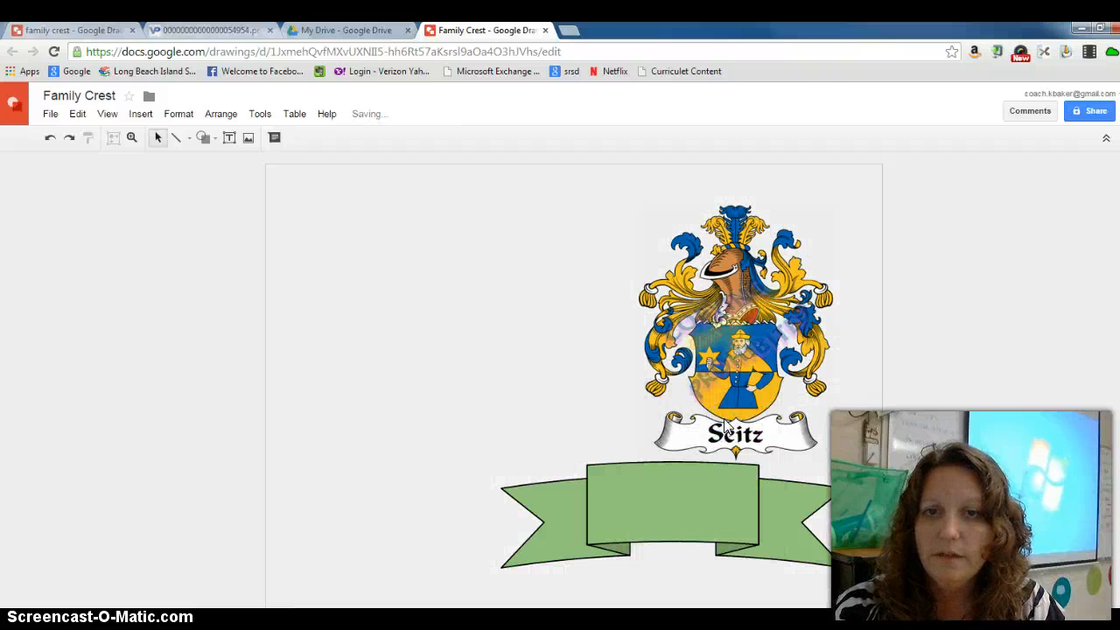
right_click(644, 487)
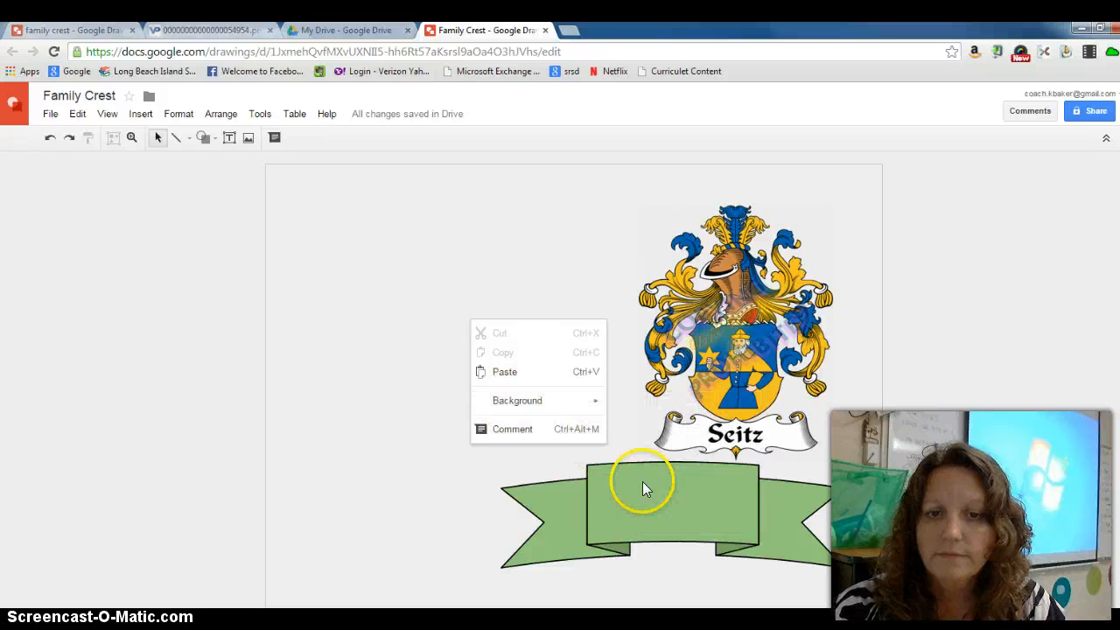
left_click(516, 399)
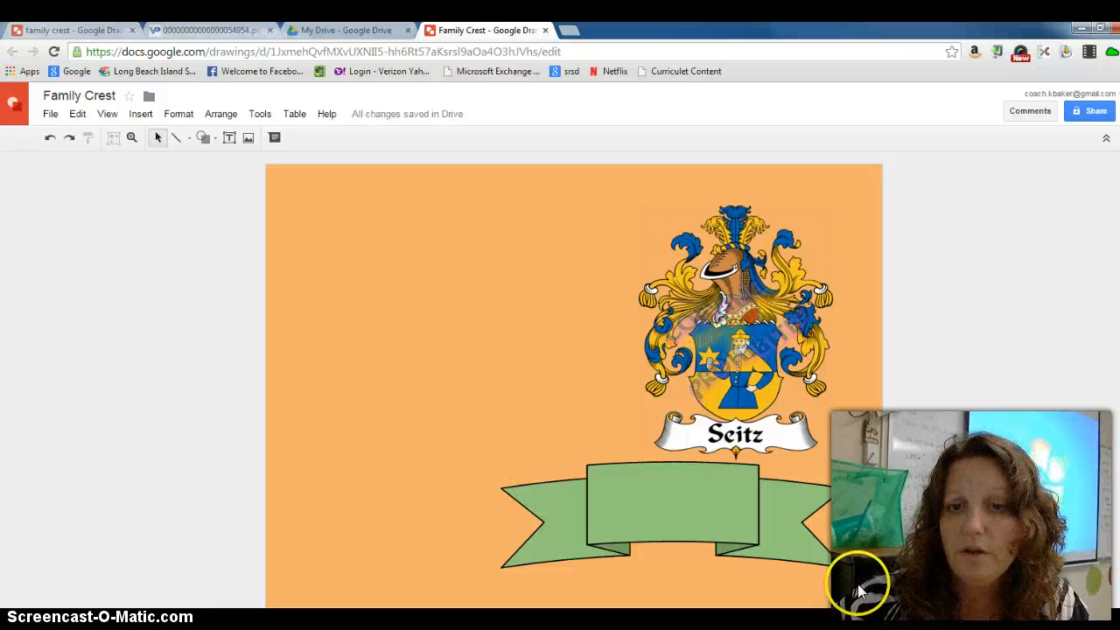
mouse_move(676, 484)
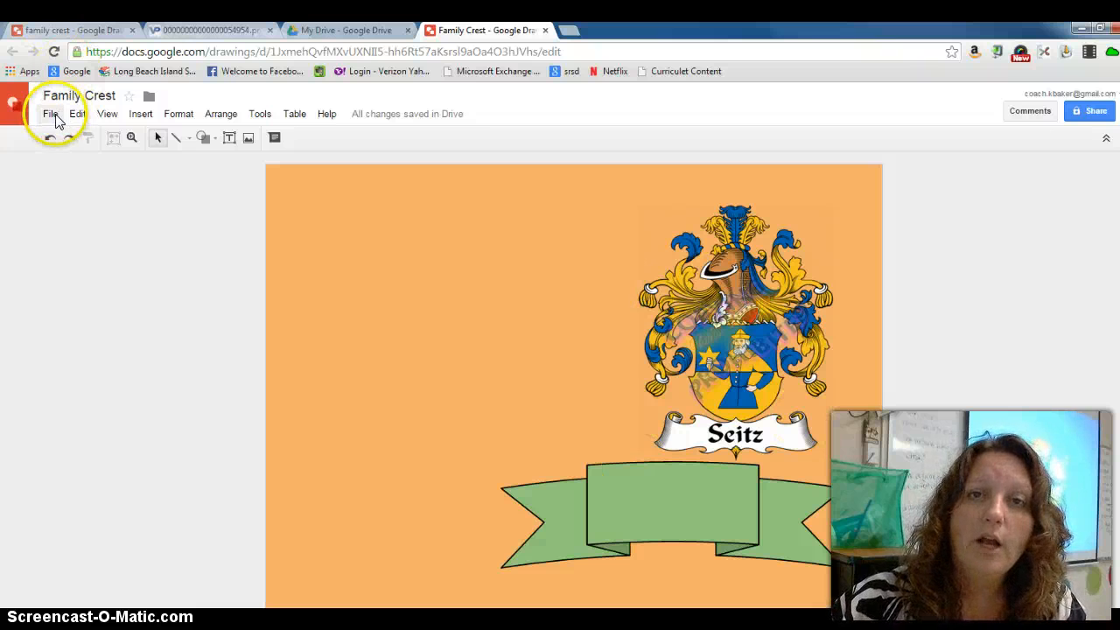
- Download the Family Crest drawing as a JPEG image from the File menu
left_click(49, 113)
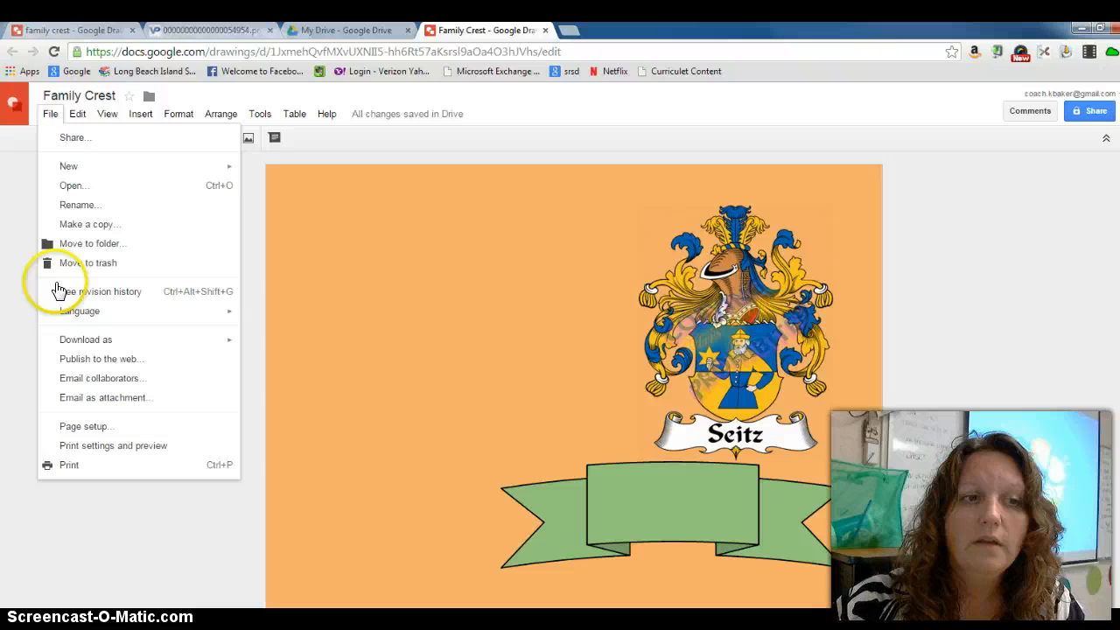
left_click(85, 340)
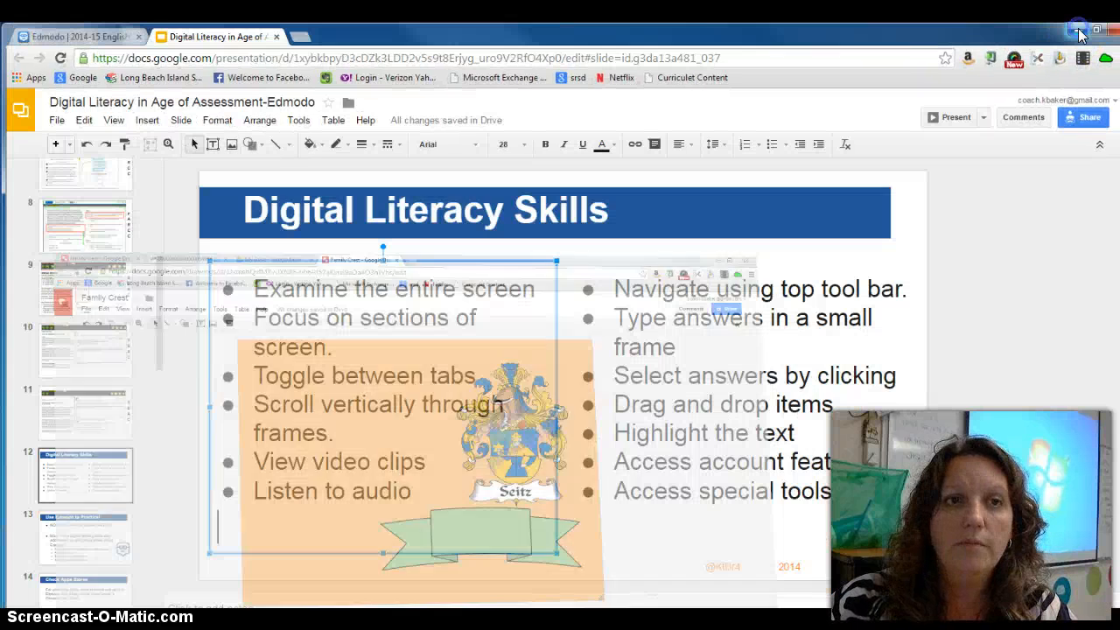
- Return to Edmodo, enter the Eng 9 Class Projects small group and start a note to it
left_click(73, 37)
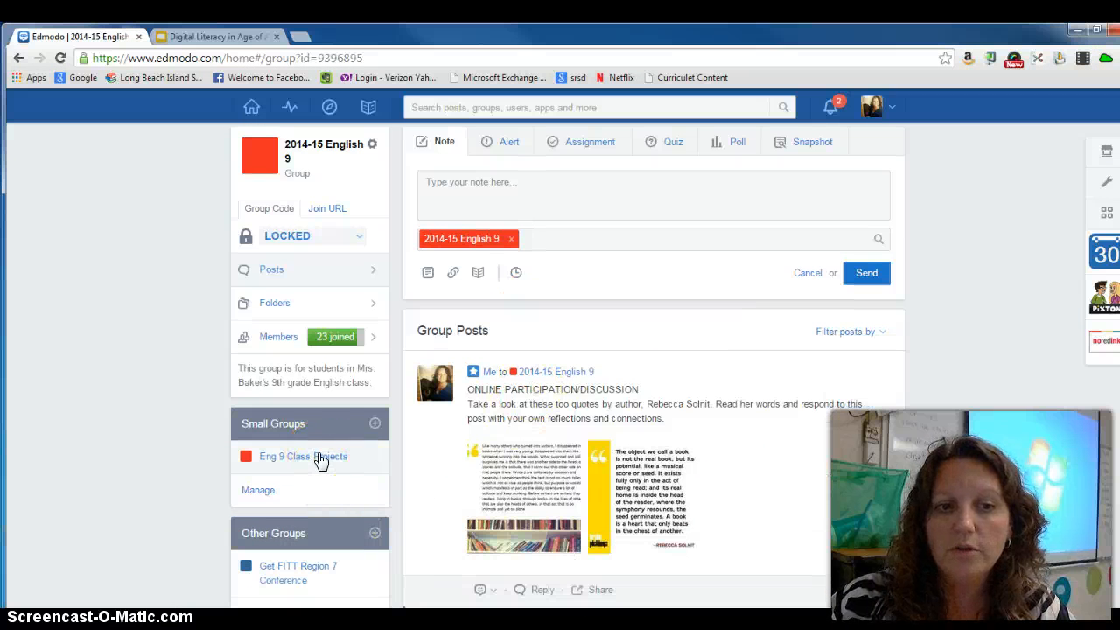
left_click(301, 455)
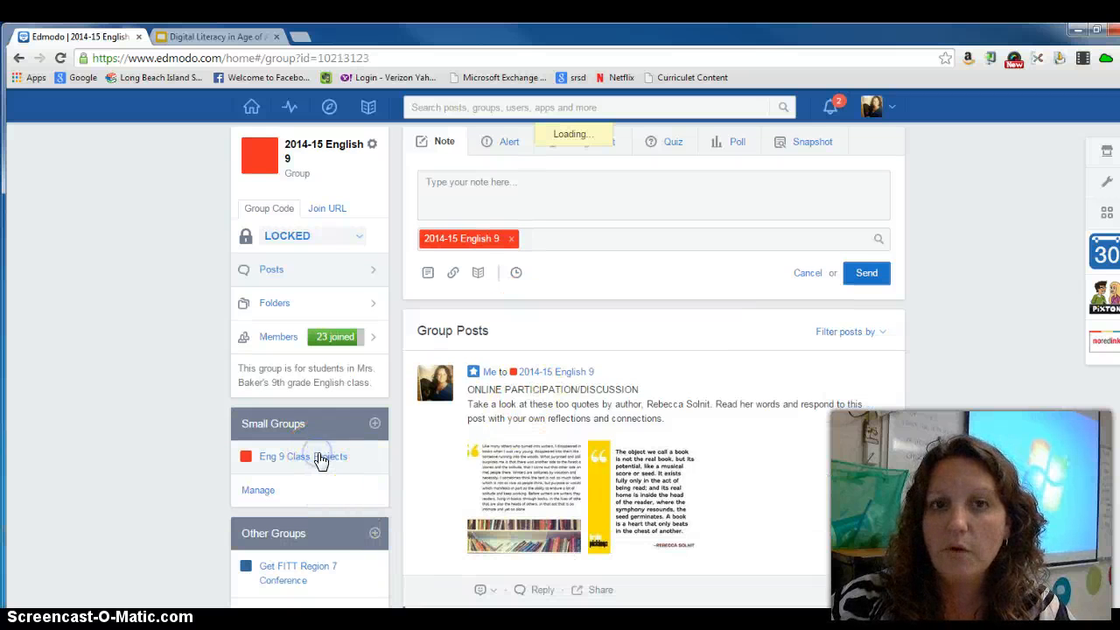
left_click(298, 457)
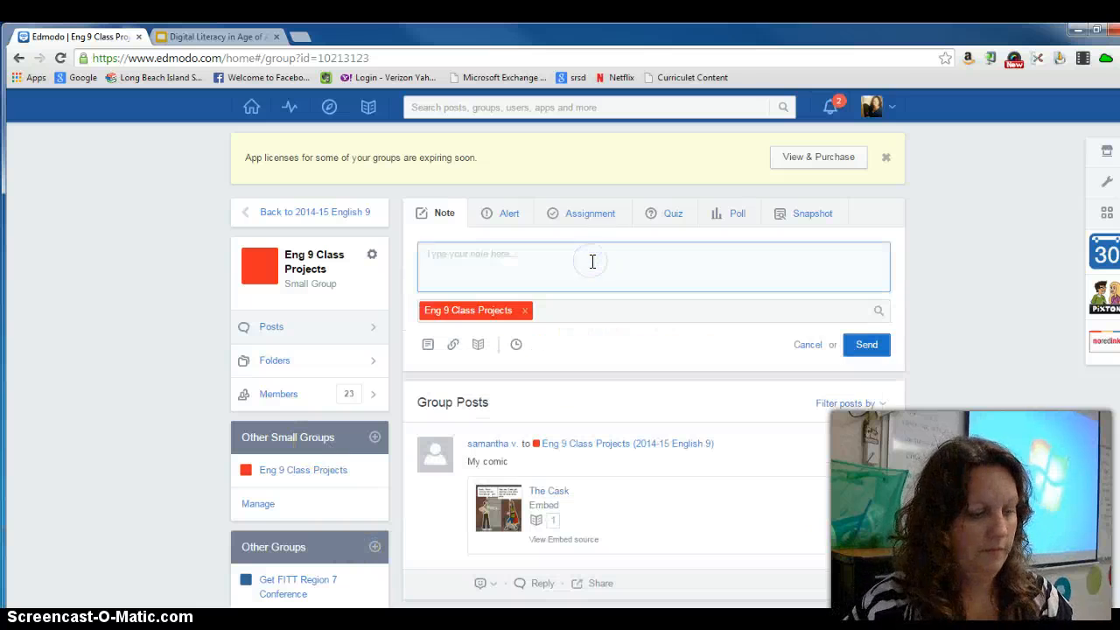
- Write the note 'Here is my family crest' and start attaching a file from the computer
type("Here is my")
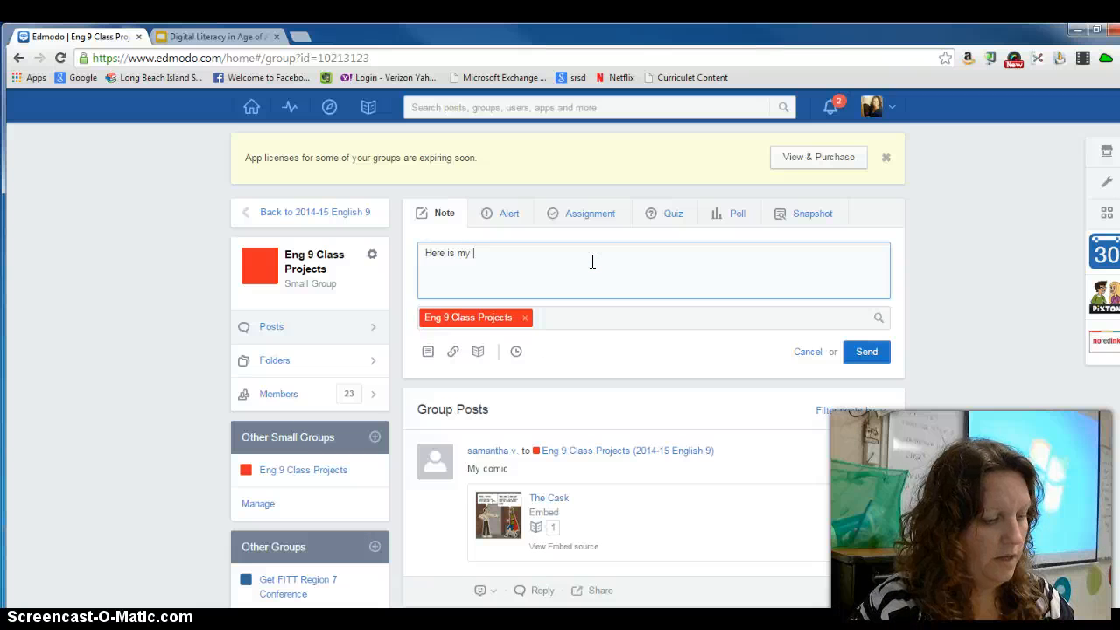
type("family crest")
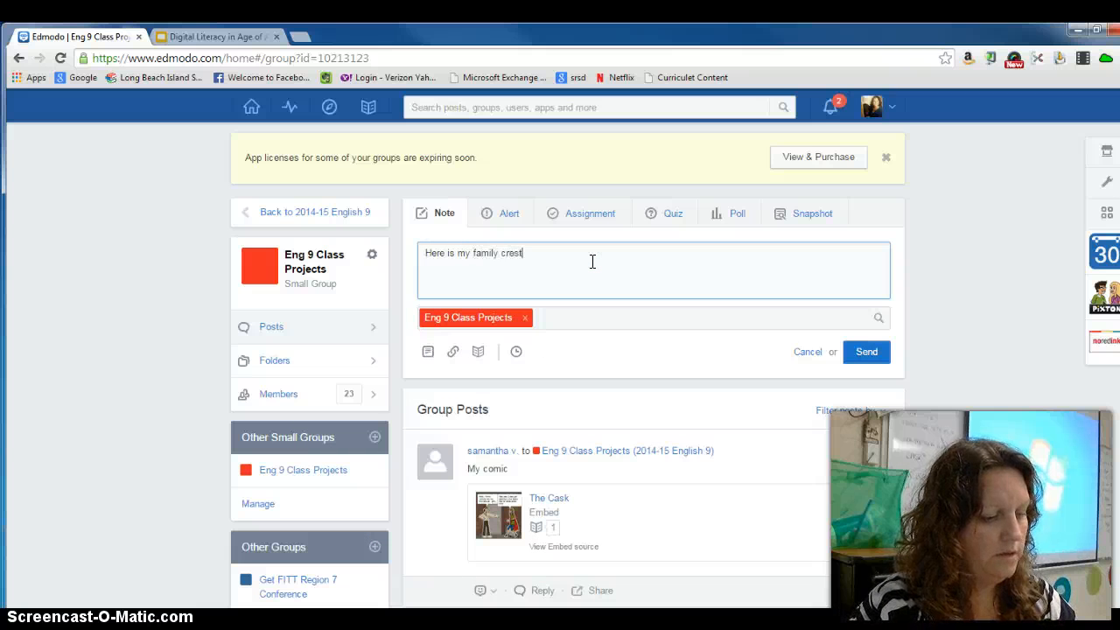
mouse_move(427, 352)
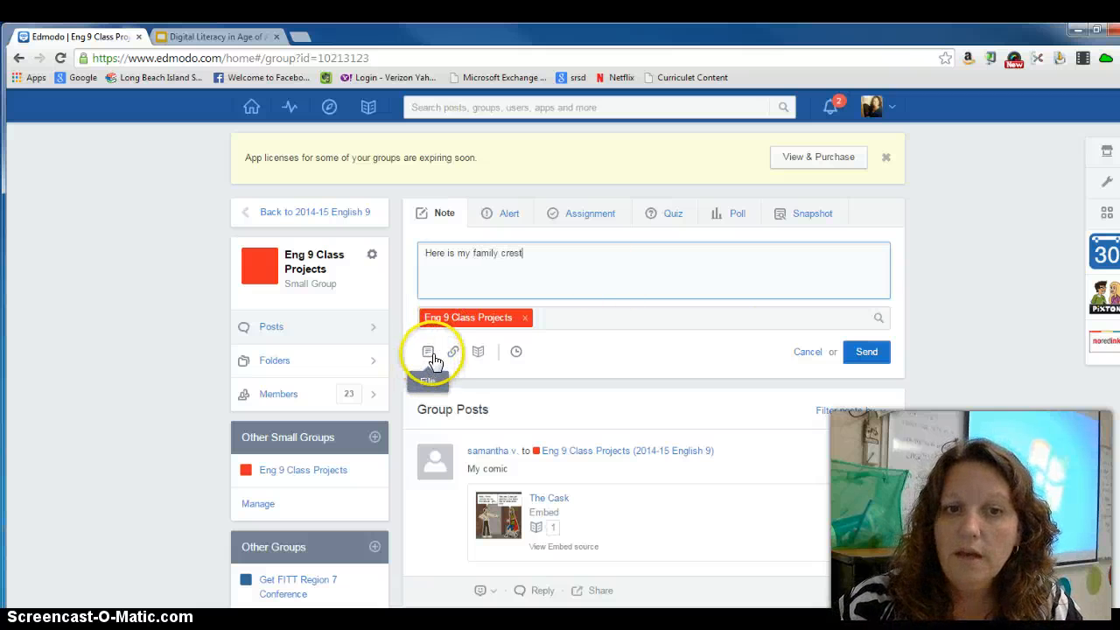
left_click(427, 354)
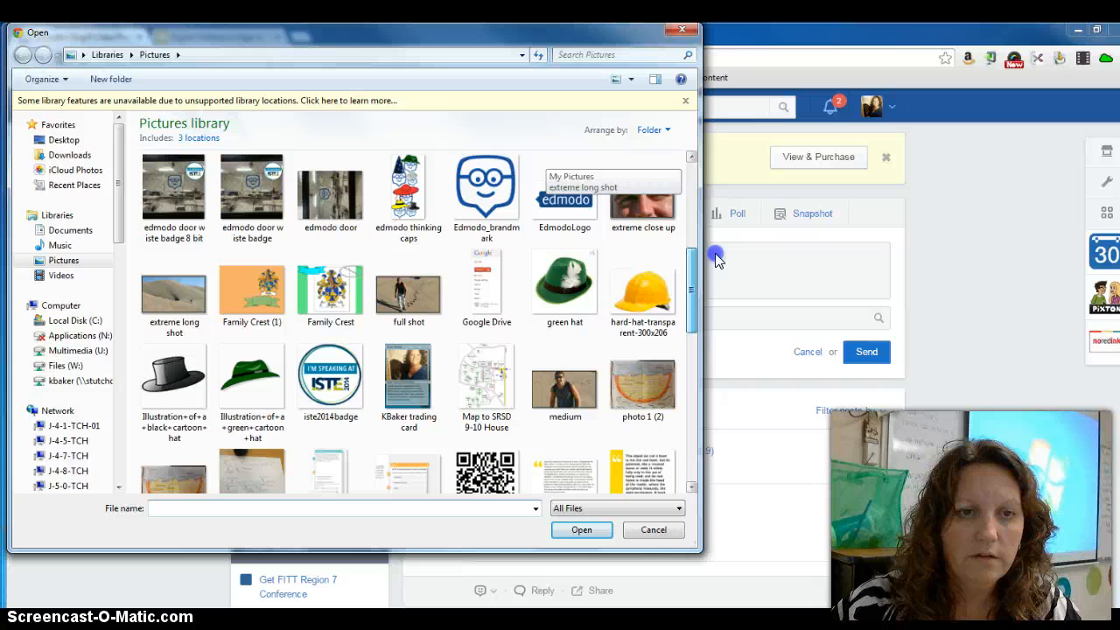
- Select Family Crest (1).jpg and Family Crest.jpg together and attach both to the note
left_click(252, 284)
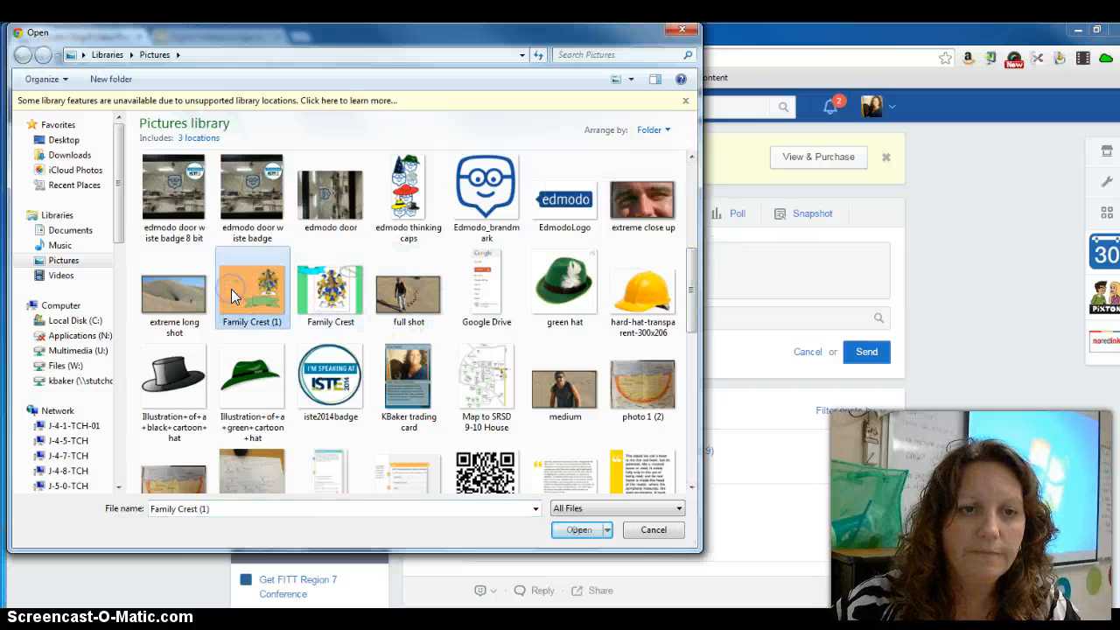
left_click(329, 283)
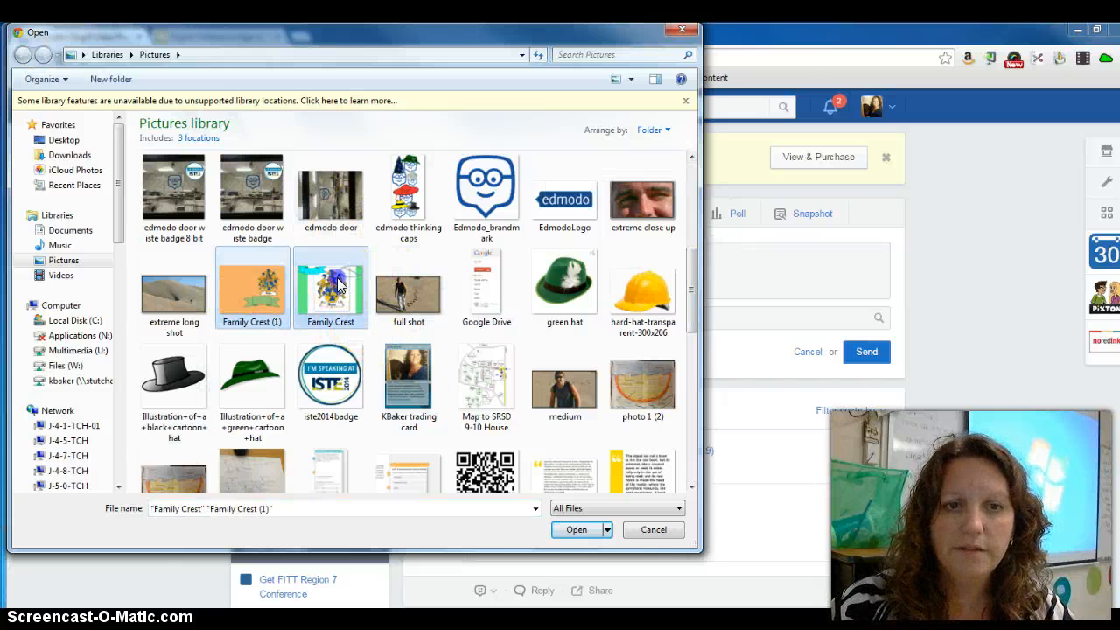
left_click(576, 528)
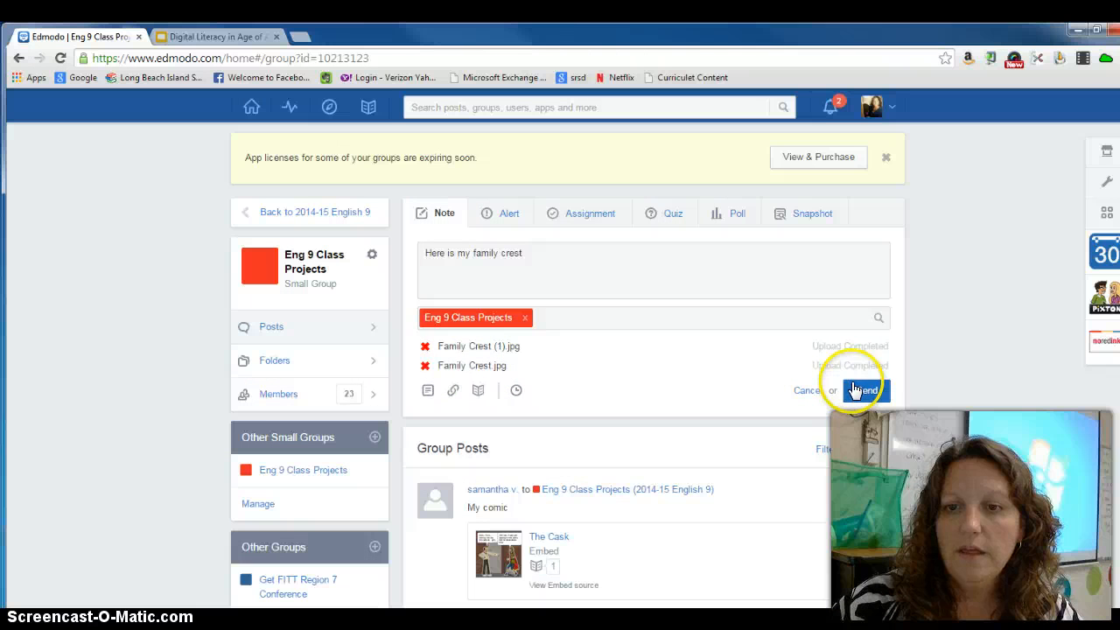
- Send the note with both crest images to Eng 9 Class Projects and return to 2014-15 English 9
left_click(863, 390)
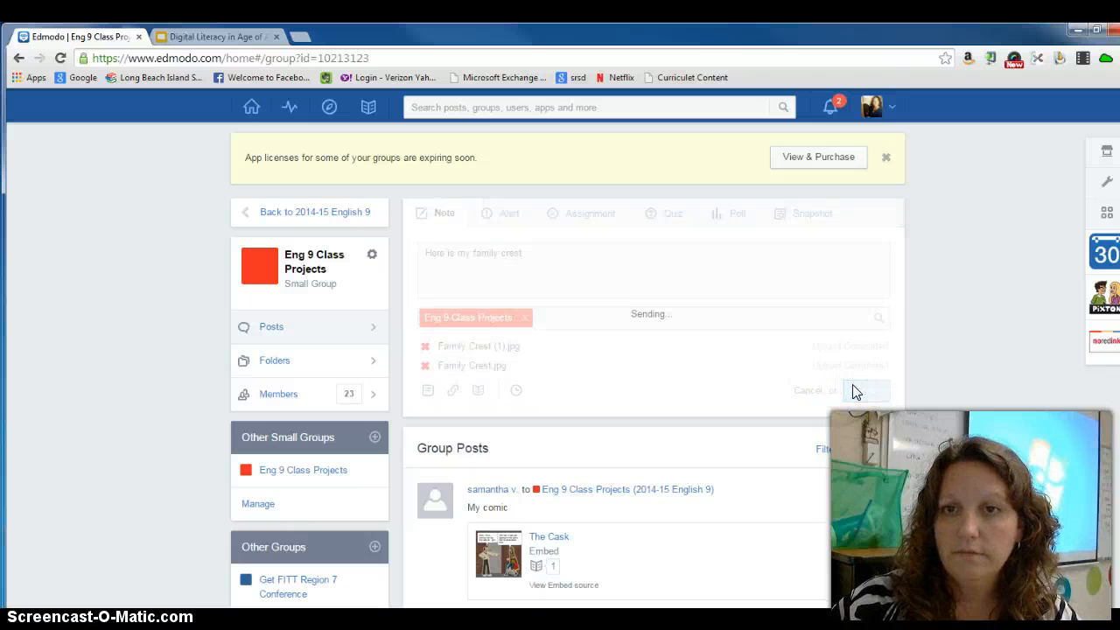
left_click(866, 390)
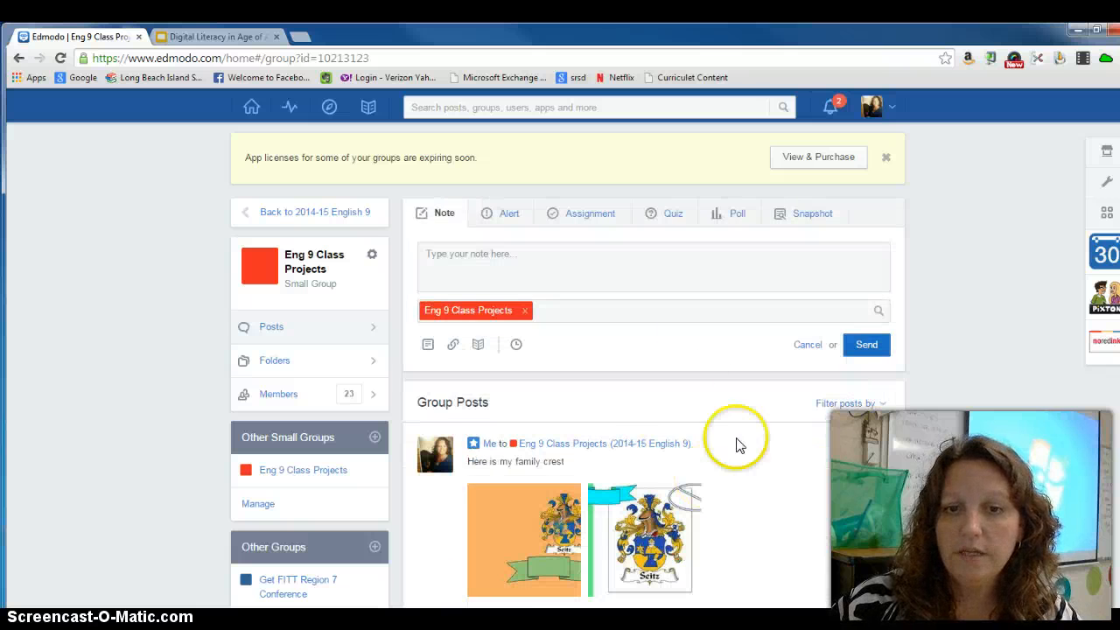
mouse_move(343, 217)
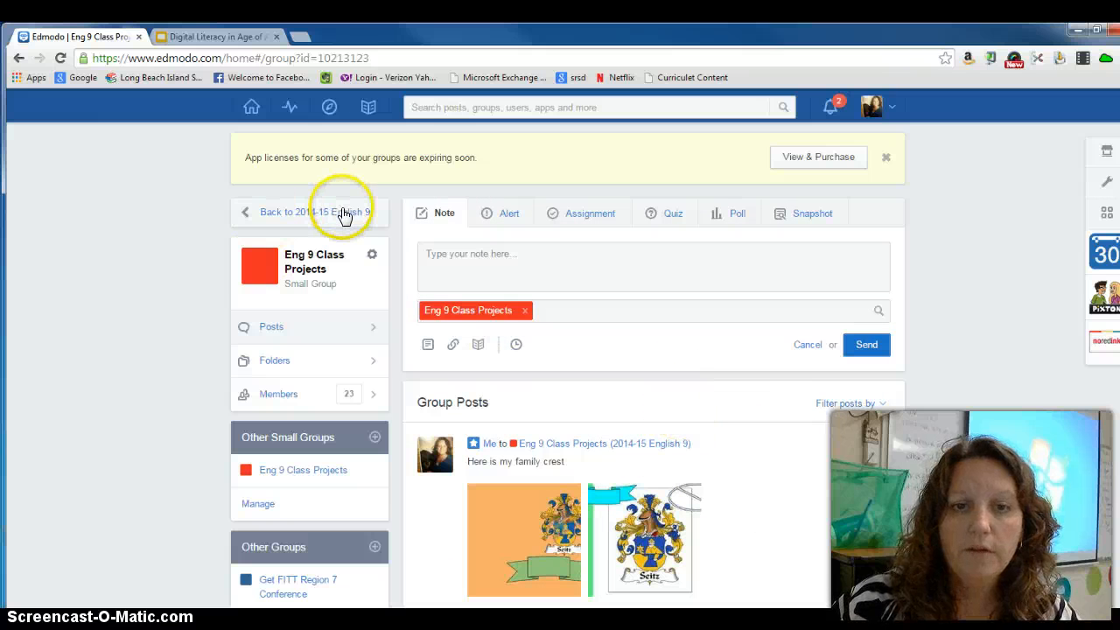
left_click(315, 214)
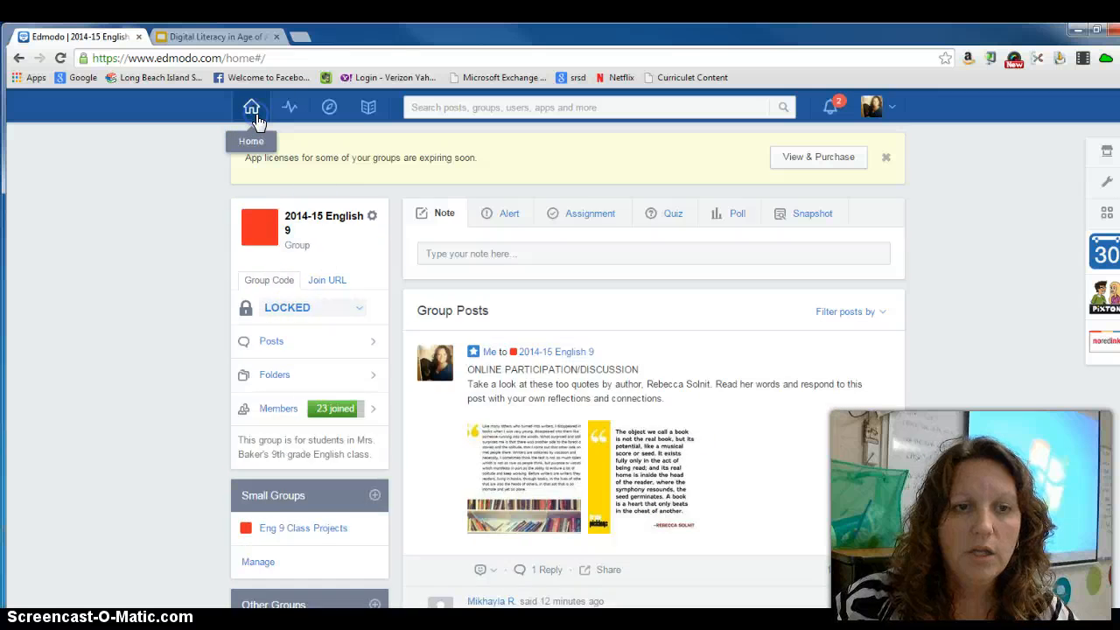
- Go to 2014-15 Honors English 9 and browse its SHARE Your Work small group's crest posts
left_click(252, 107)
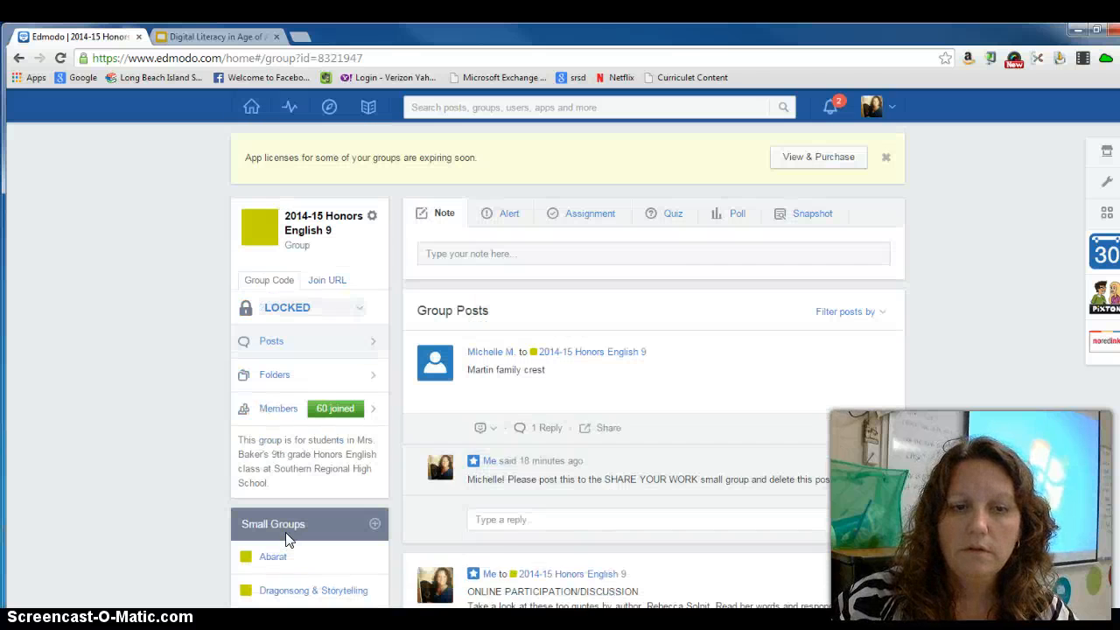
scroll("down", 3)
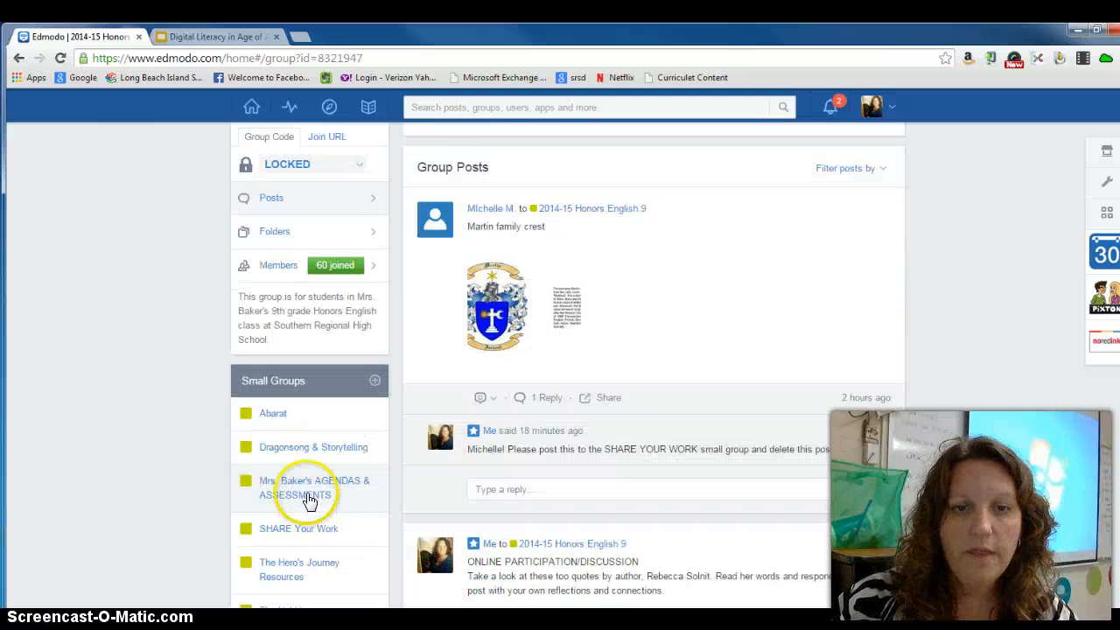
mouse_move(469, 165)
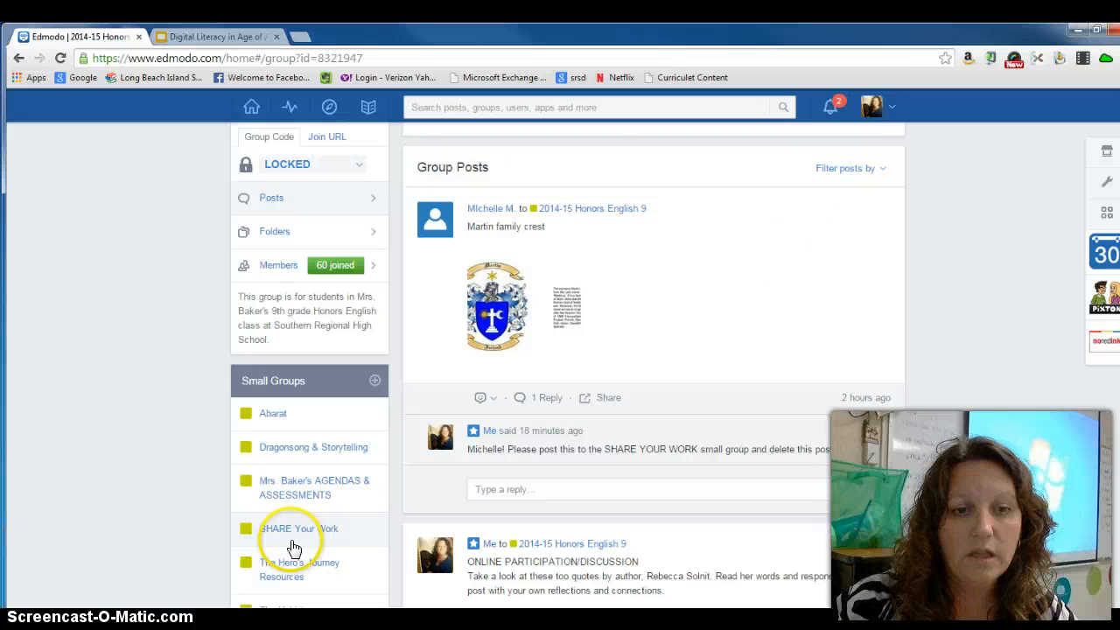
left_click(298, 529)
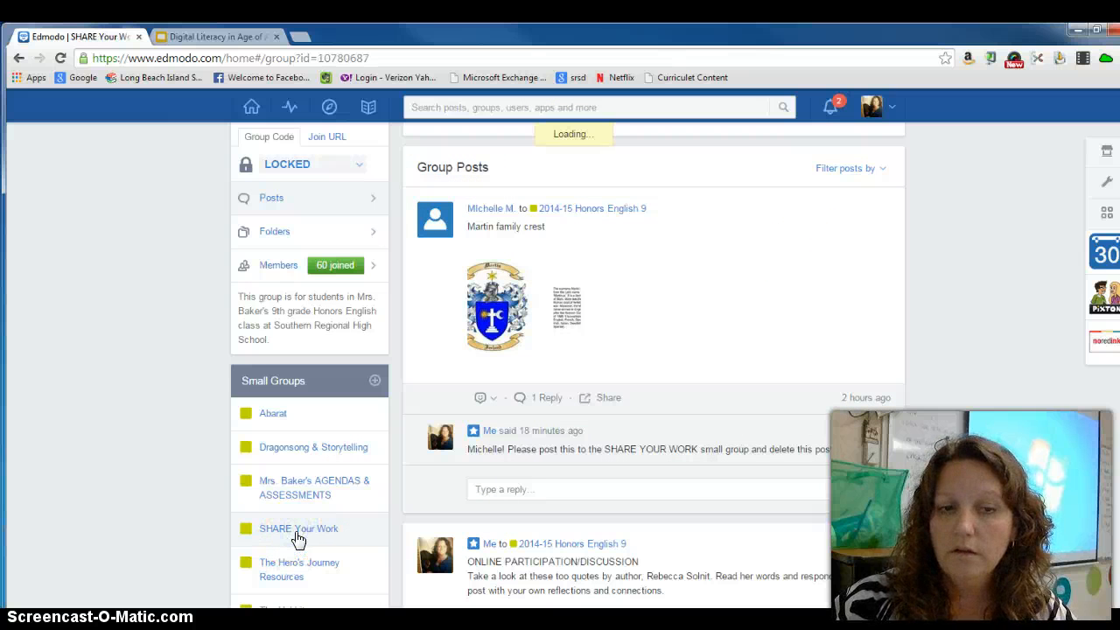
left_click(298, 529)
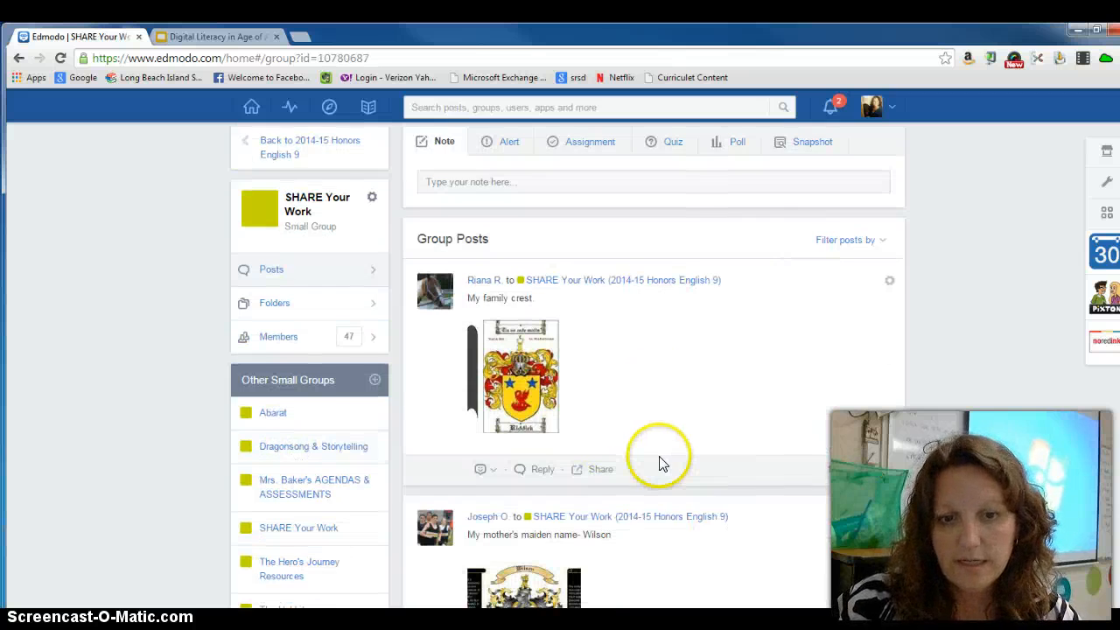
scroll("down", 3)
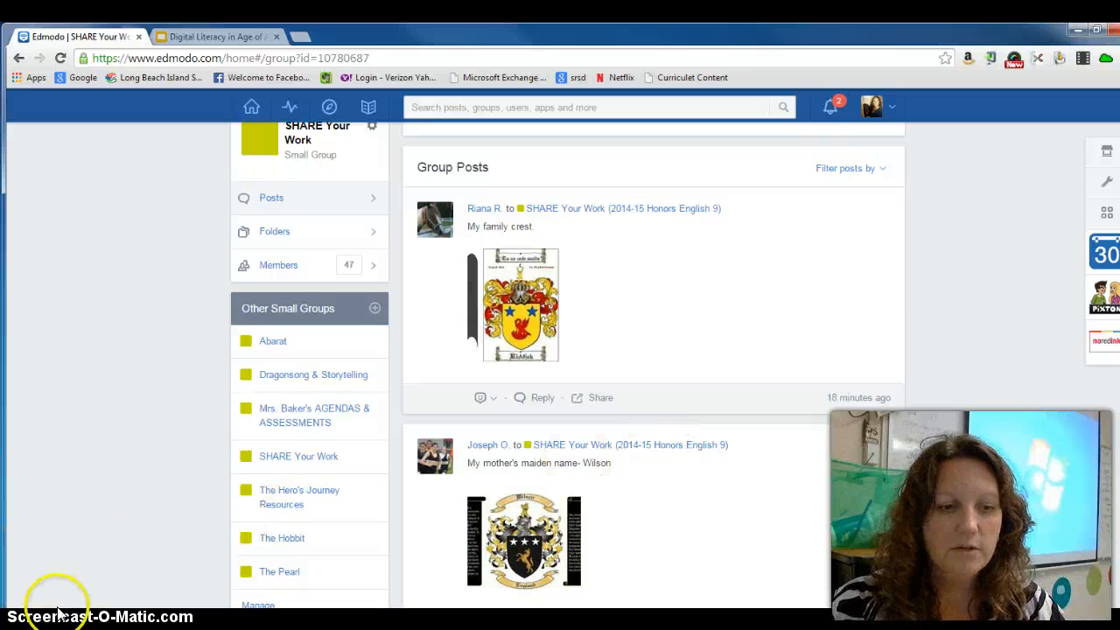